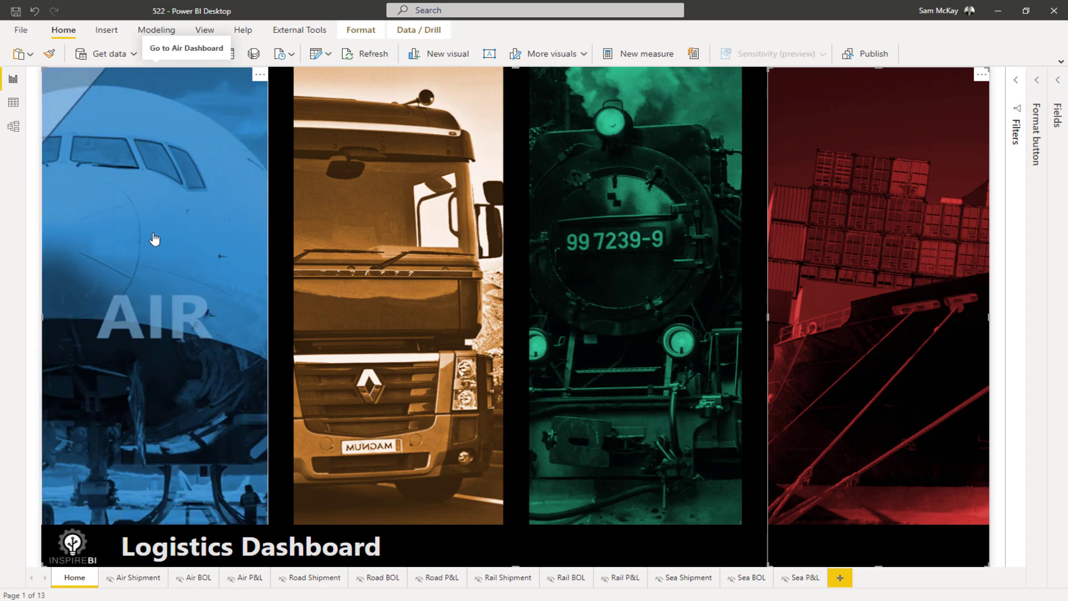
mouse_move(31, 298)
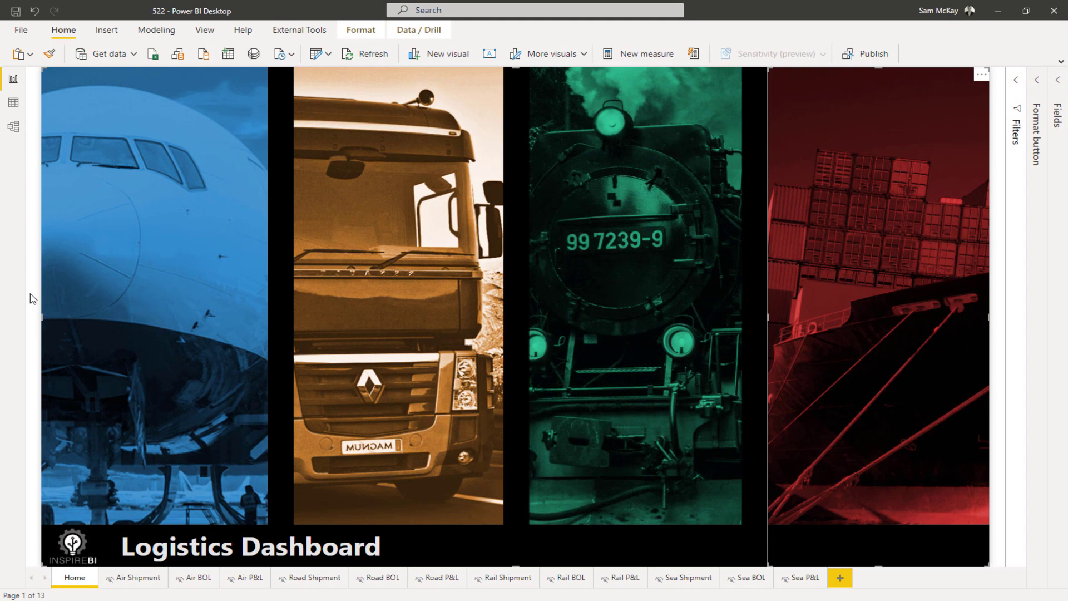
mouse_move(34, 314)
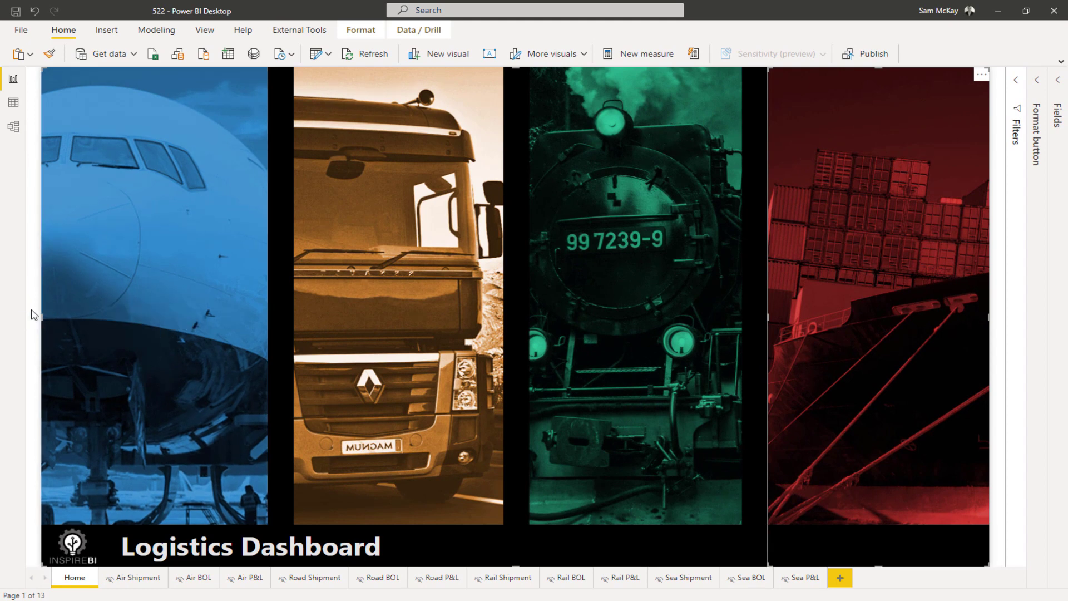
mouse_move(30, 317)
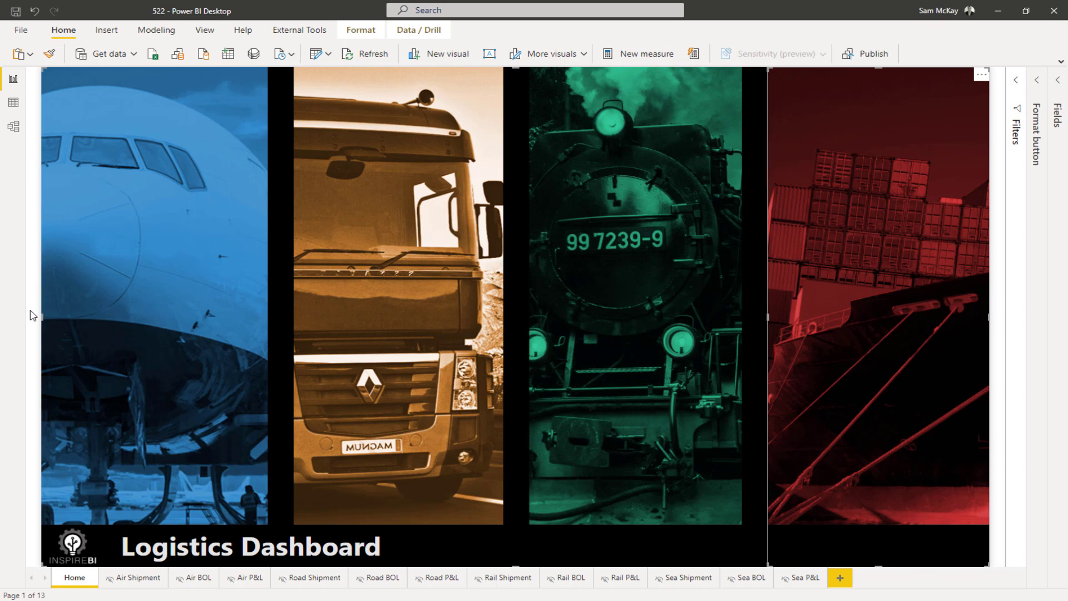
mouse_move(143, 313)
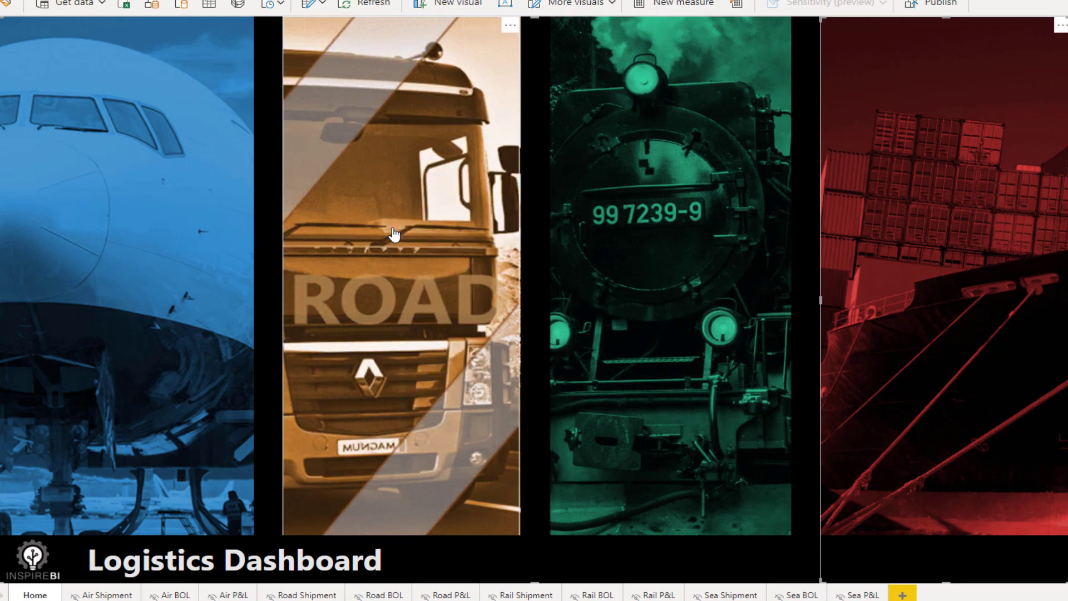
Go from the home page's Road image through Road Shipment to the Sea P&L page.
left_click(308, 594)
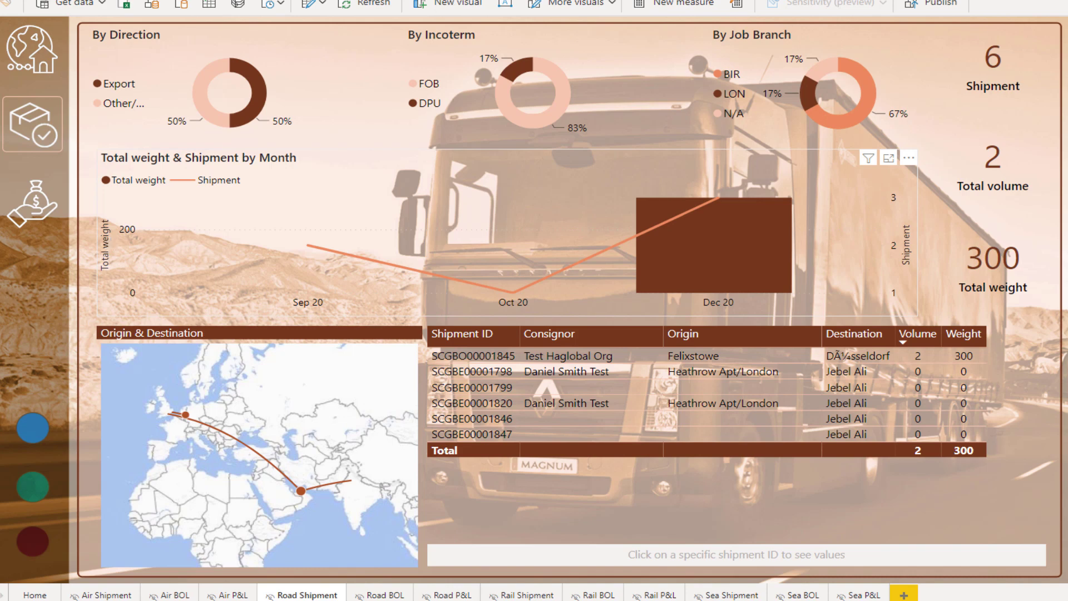
left_click(35, 595)
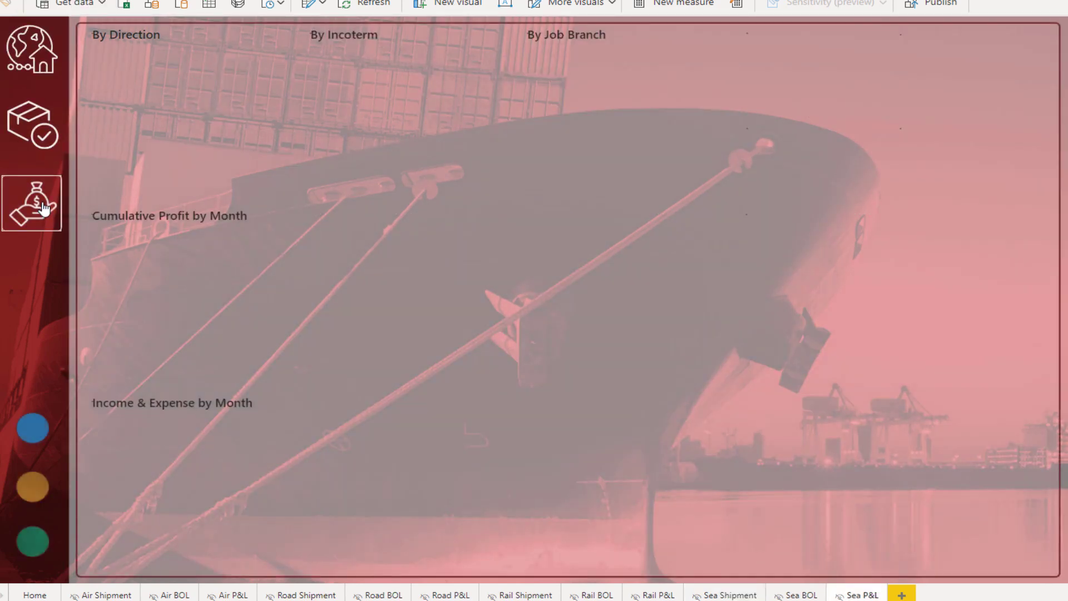
left_click(31, 205)
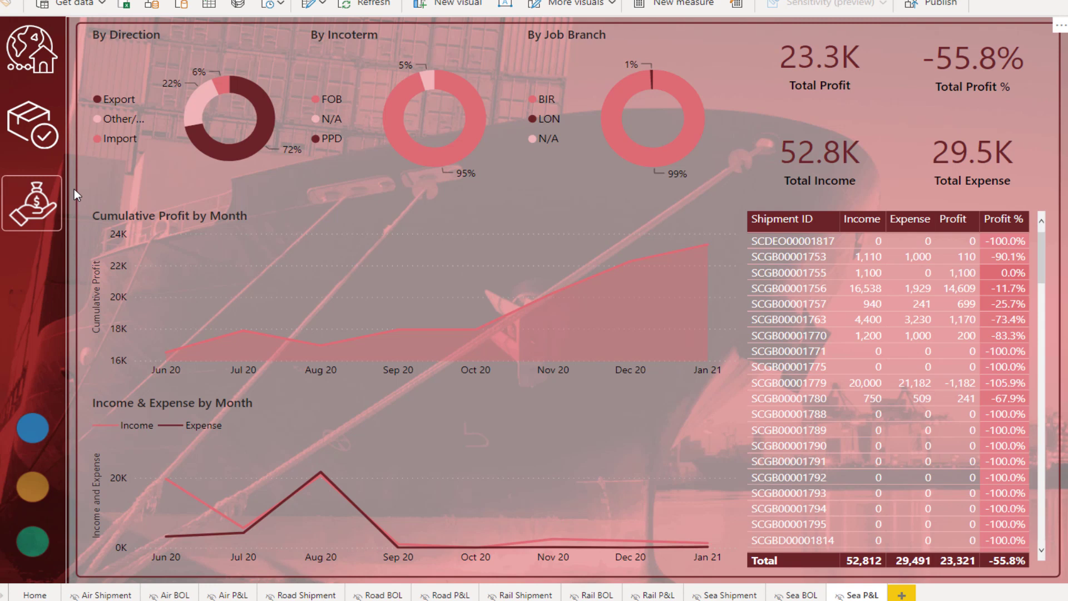
mouse_move(92, 44)
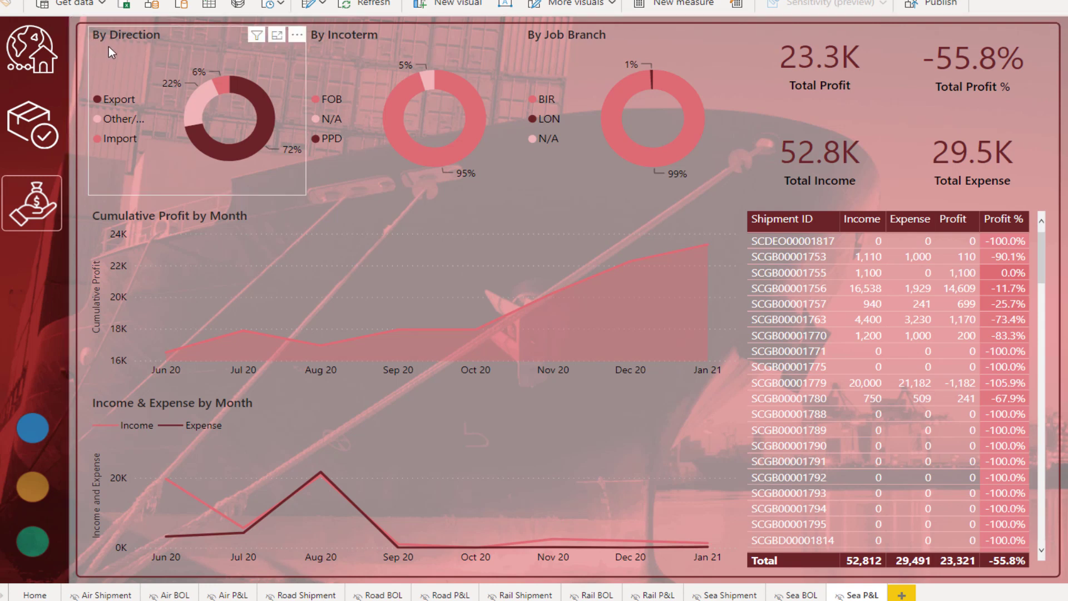
mouse_move(144, 65)
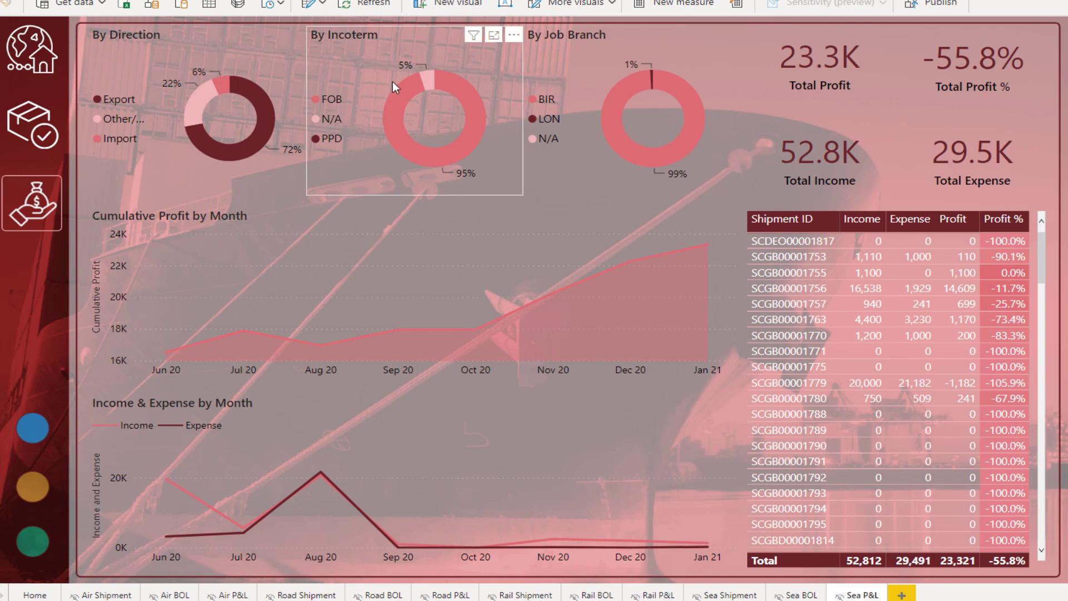
mouse_move(345, 55)
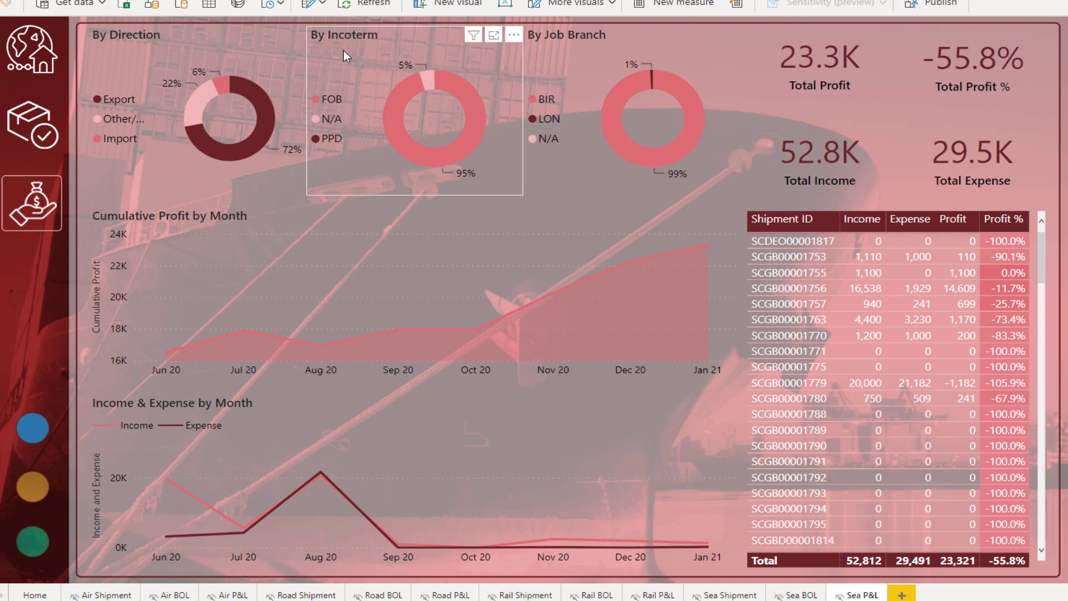
mouse_move(355, 87)
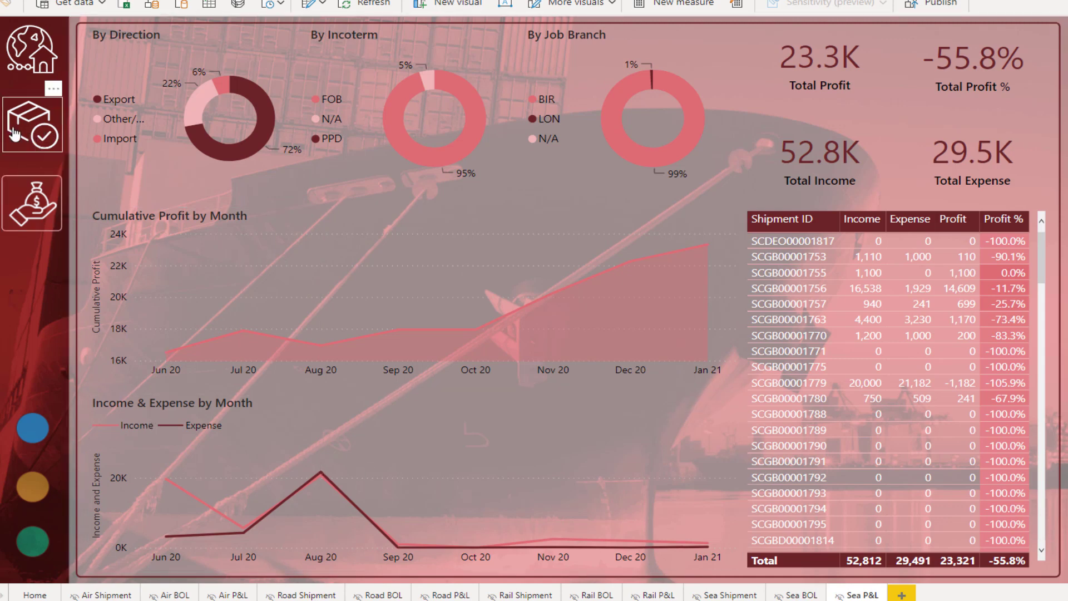
Move to the Sea Shipment page and inspect its monthly chart and route map.
left_click(730, 595)
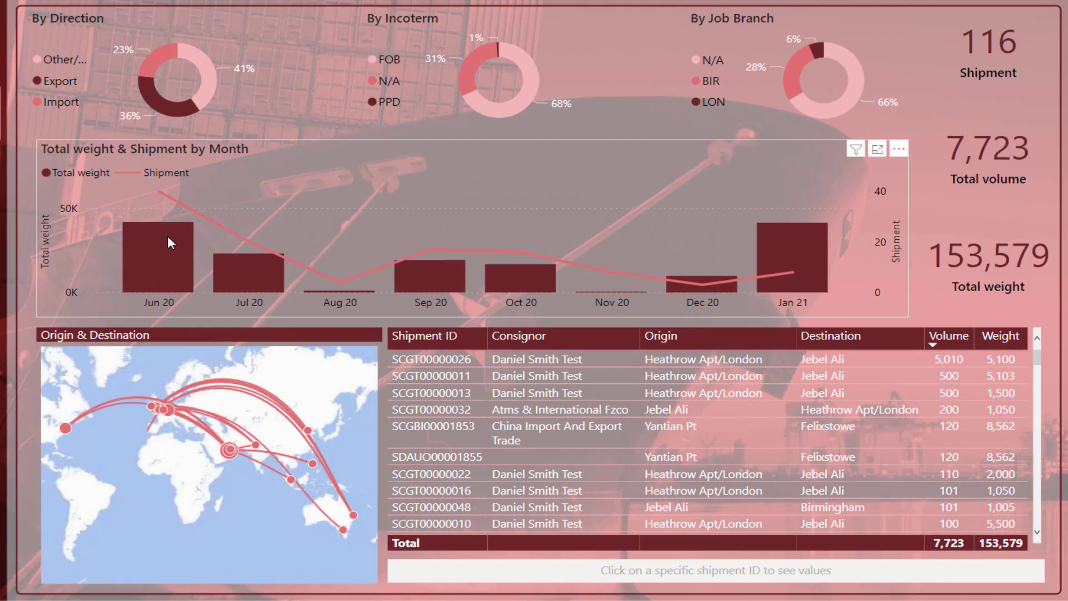
mouse_move(620, 269)
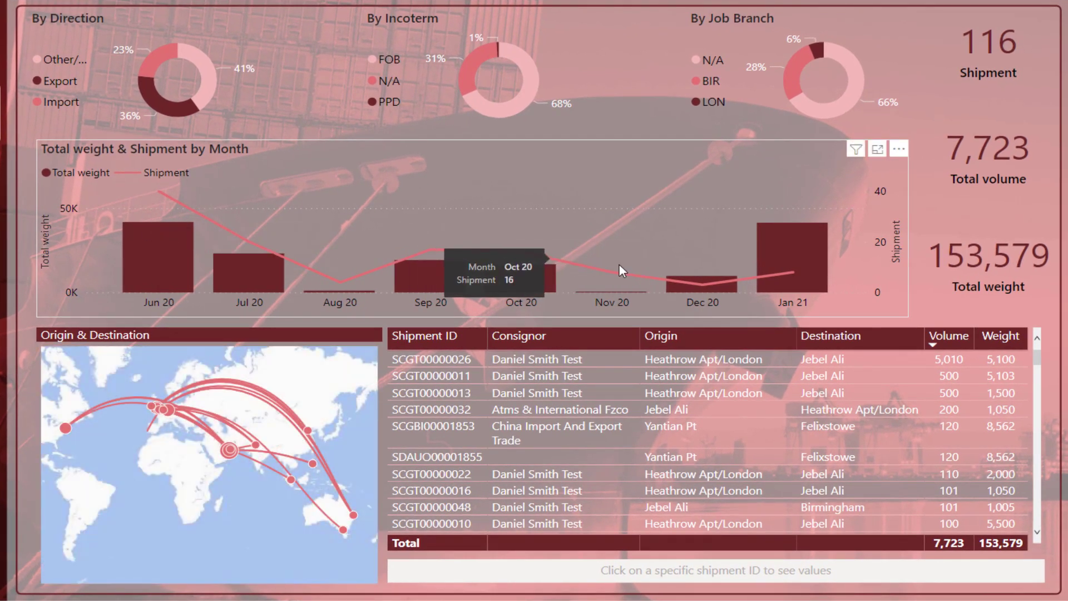
mouse_move(620, 269)
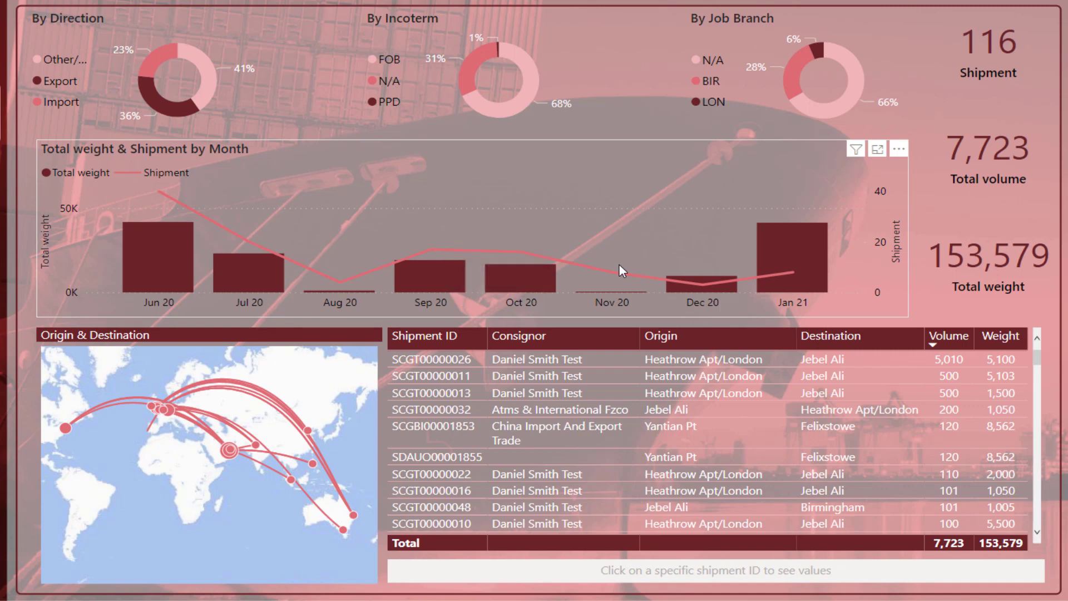
left_click(659, 336)
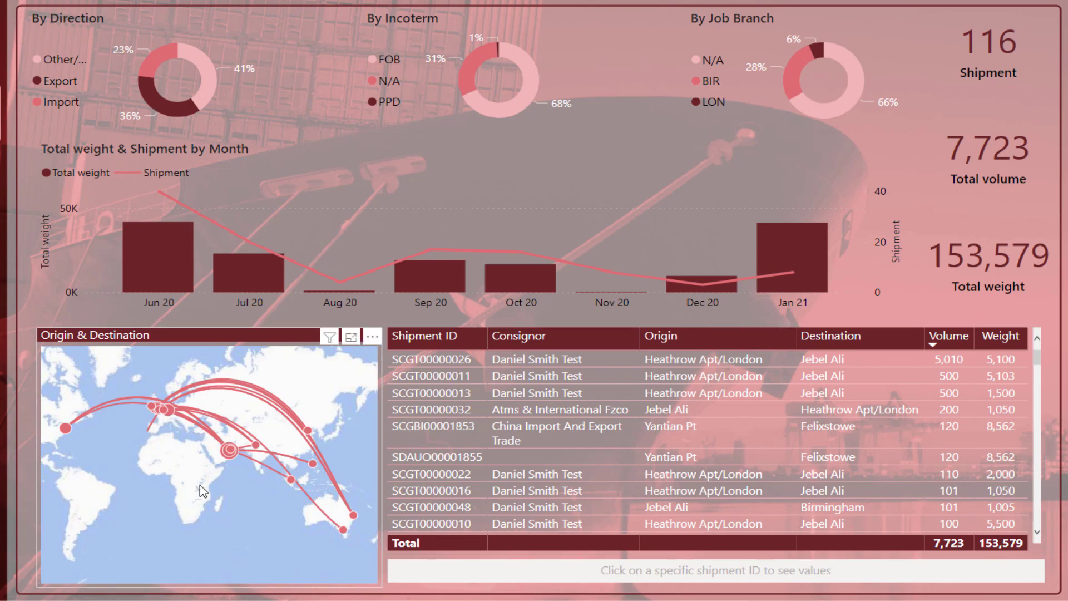
mouse_move(231, 412)
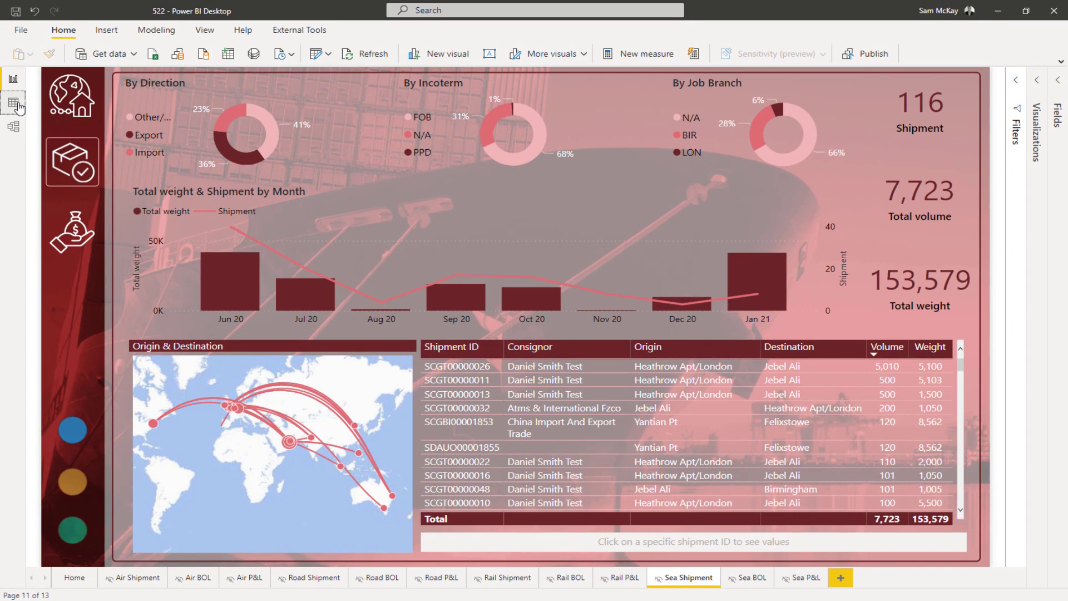
View the Shipment table's rows, then show the model linking Shipment to Date, UNLOCODE List, Container and Finance.
left_click(13, 104)
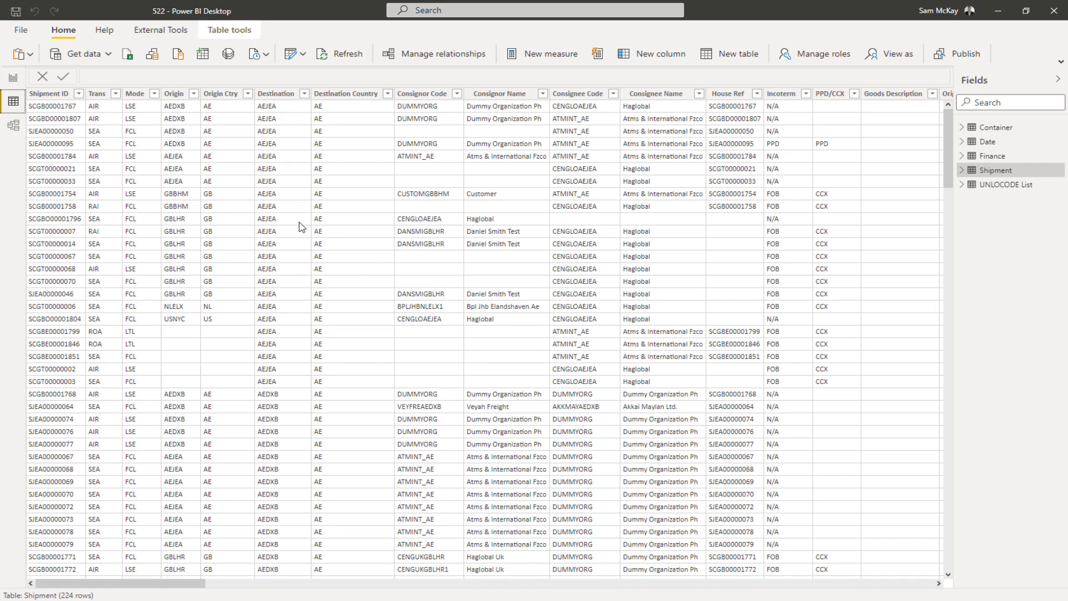
mouse_move(288, 234)
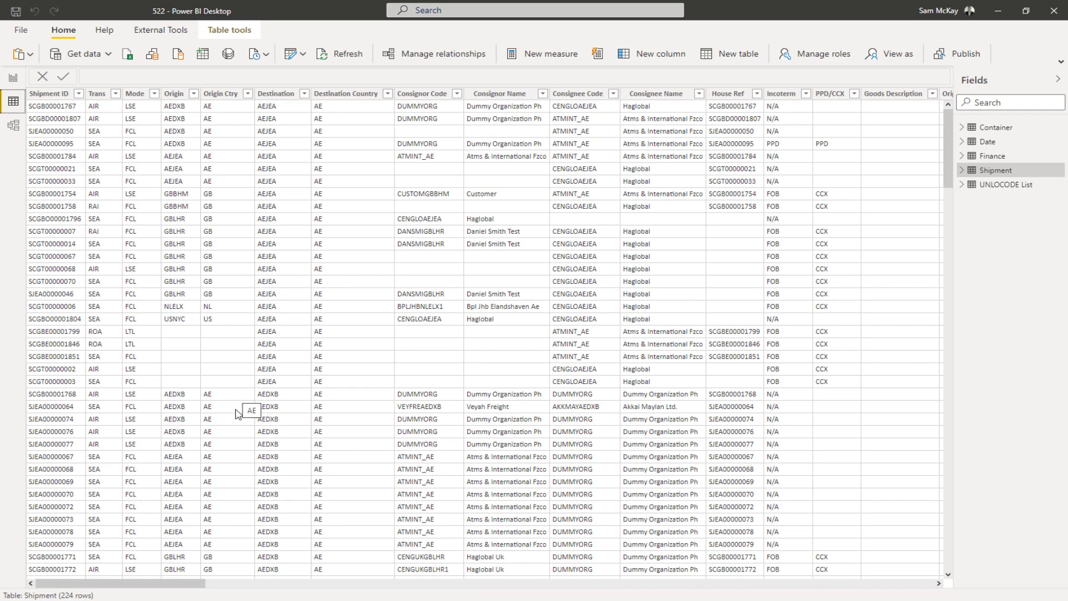
left_click(13, 127)
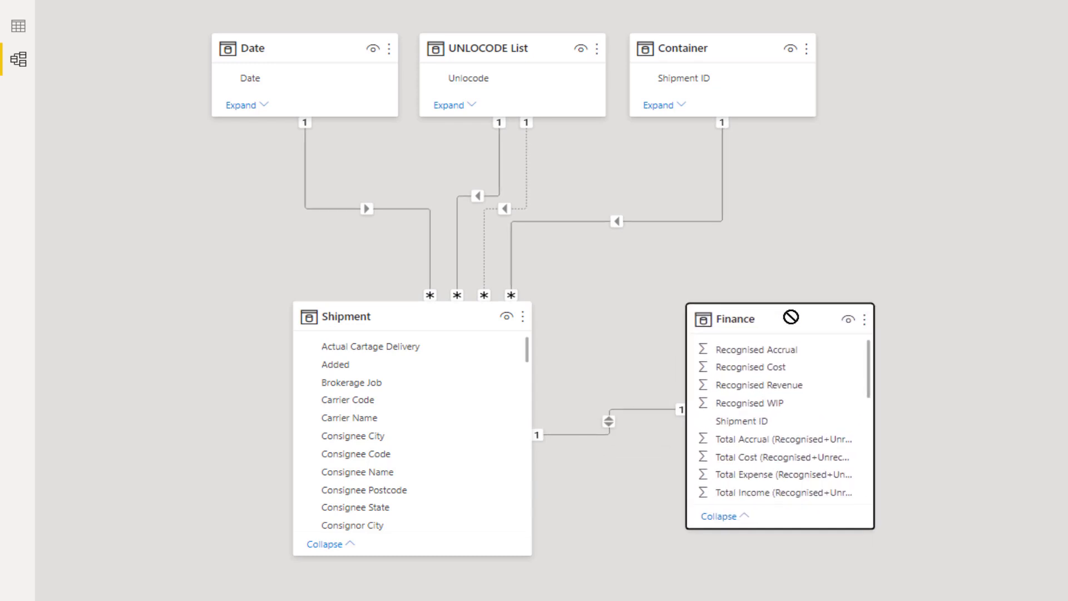
Select the Shipment table card and scroll its field list down to the later columns.
left_click(609, 420)
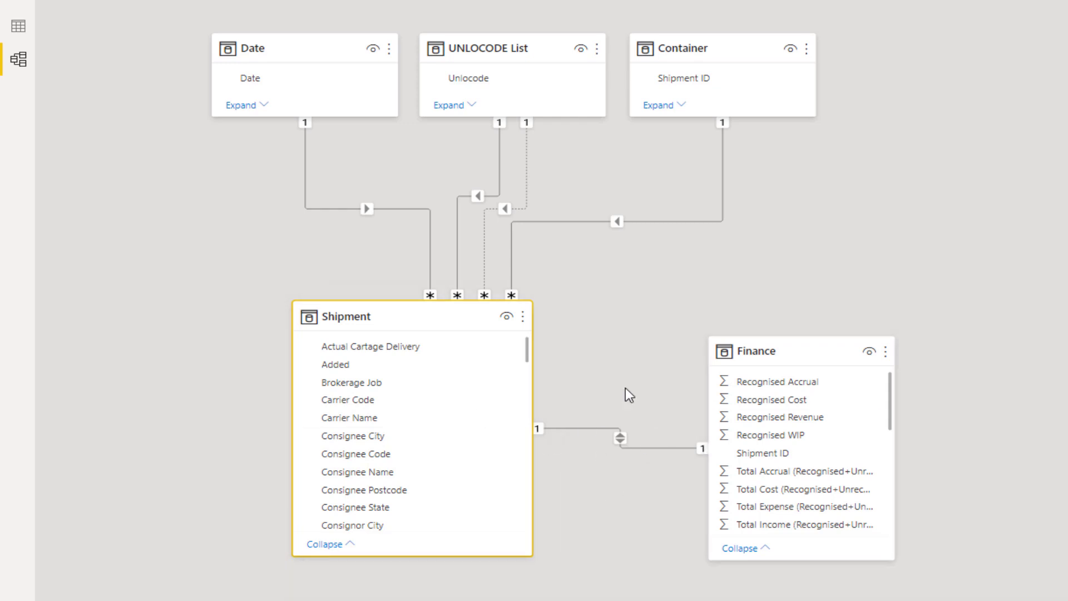
scroll("down", 3)
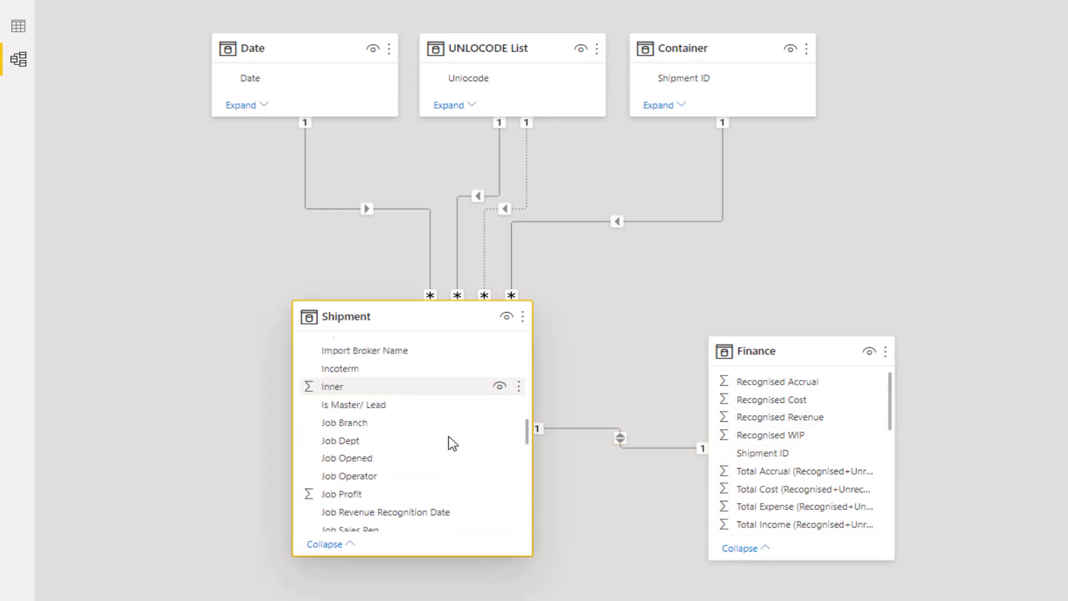
scroll("down", 3)
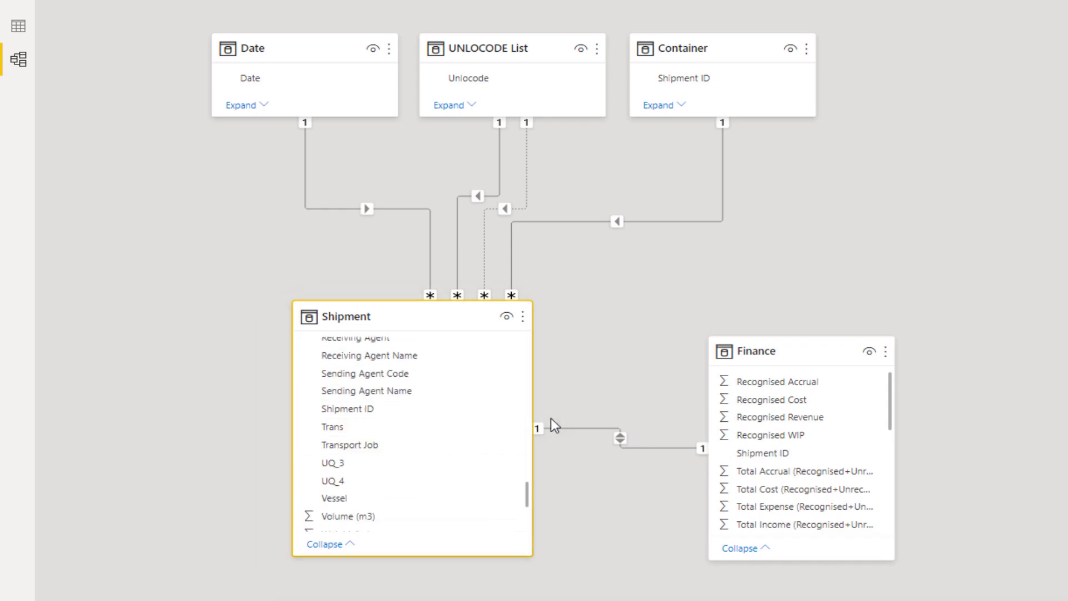
left_click(619, 439)
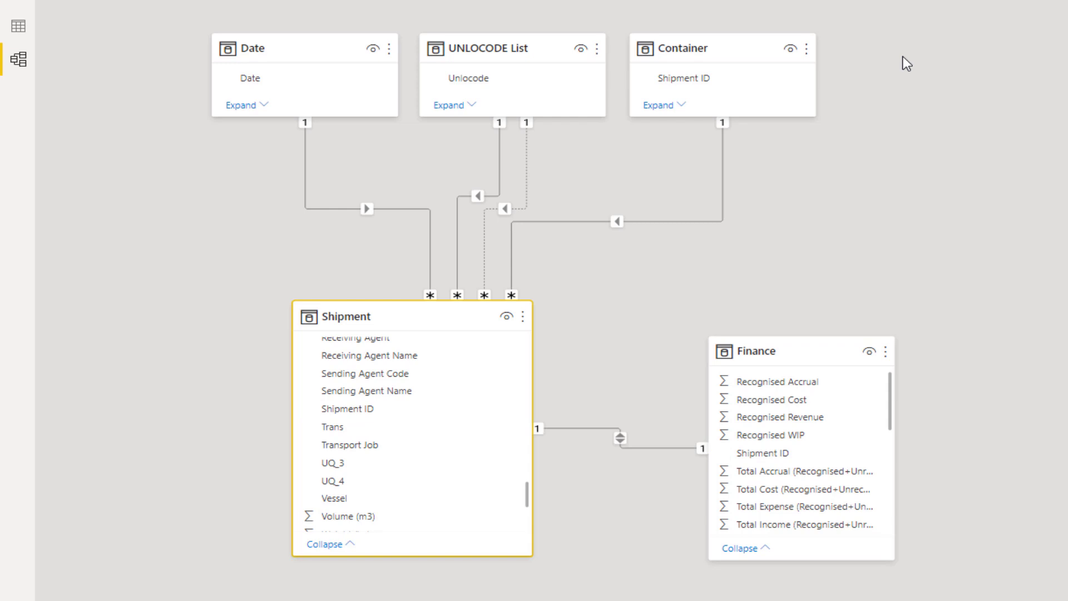
mouse_move(1063, 74)
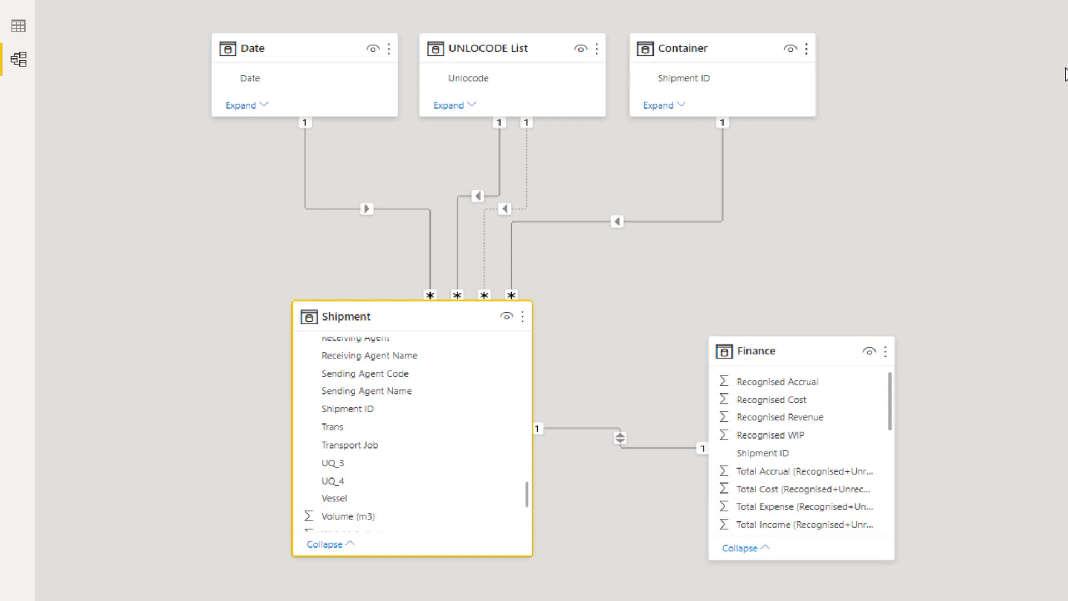
mouse_move(869, 135)
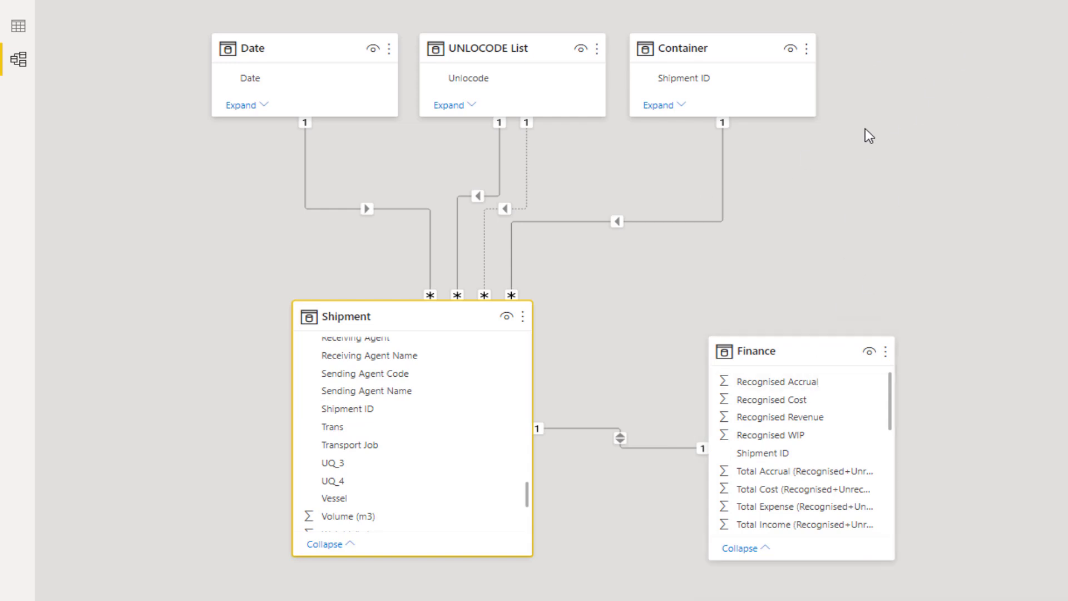
mouse_move(949, 74)
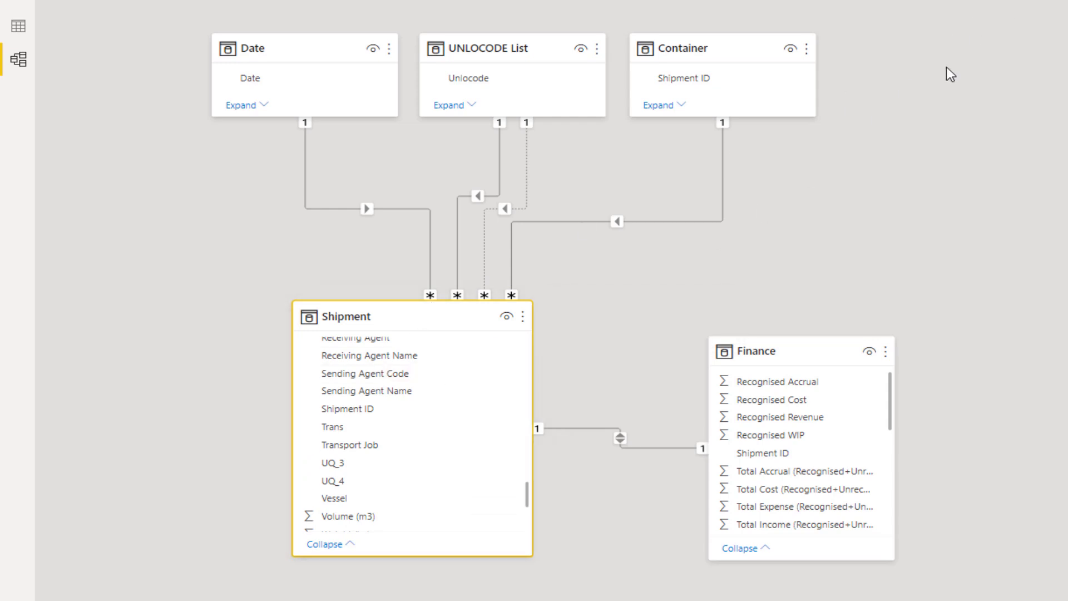
mouse_move(959, 108)
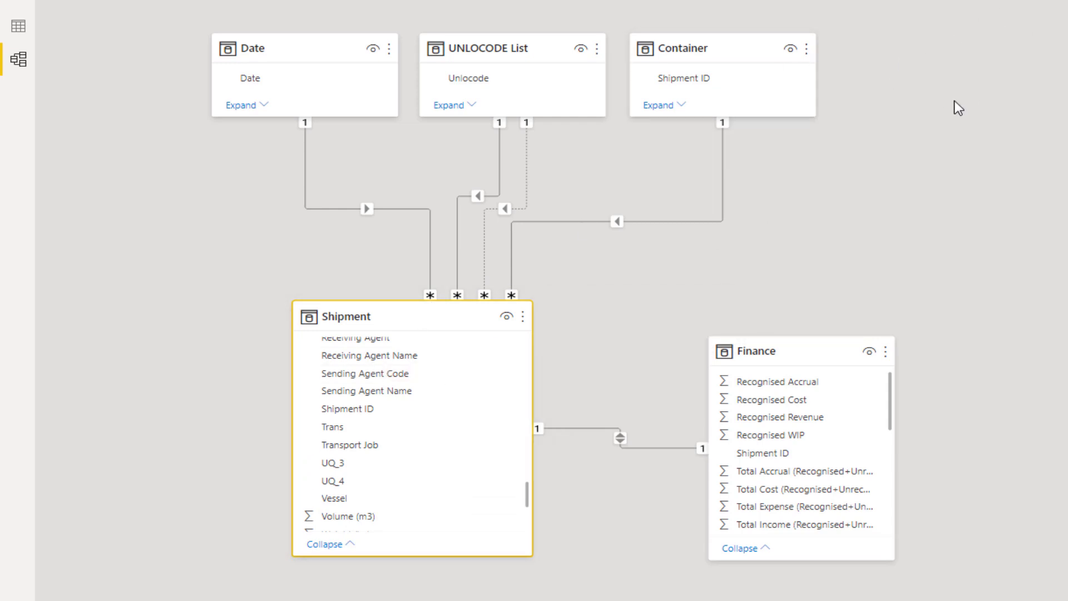
mouse_move(946, 61)
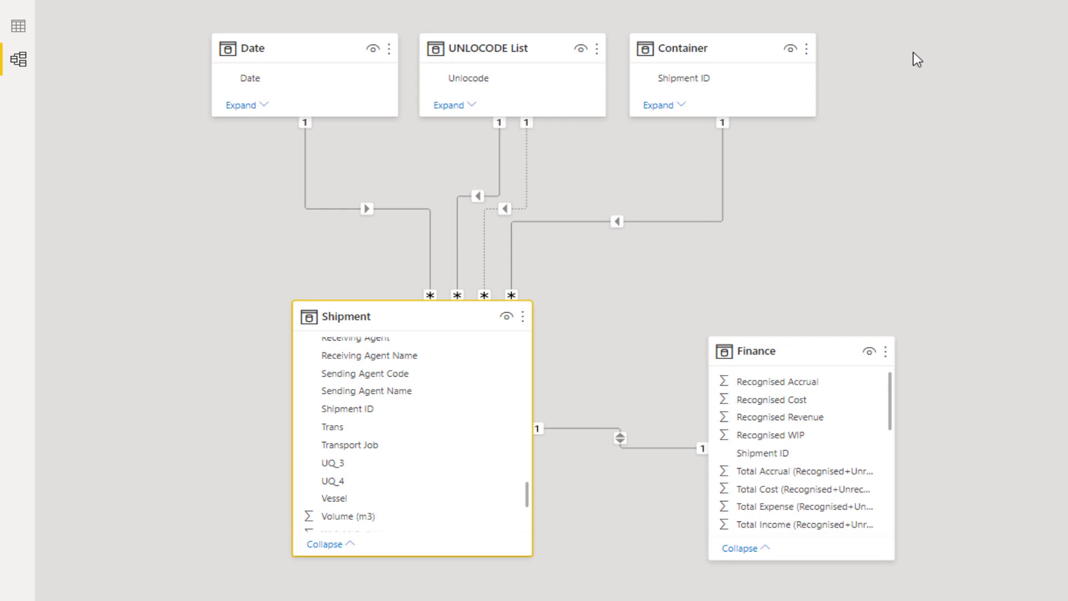
mouse_move(949, 89)
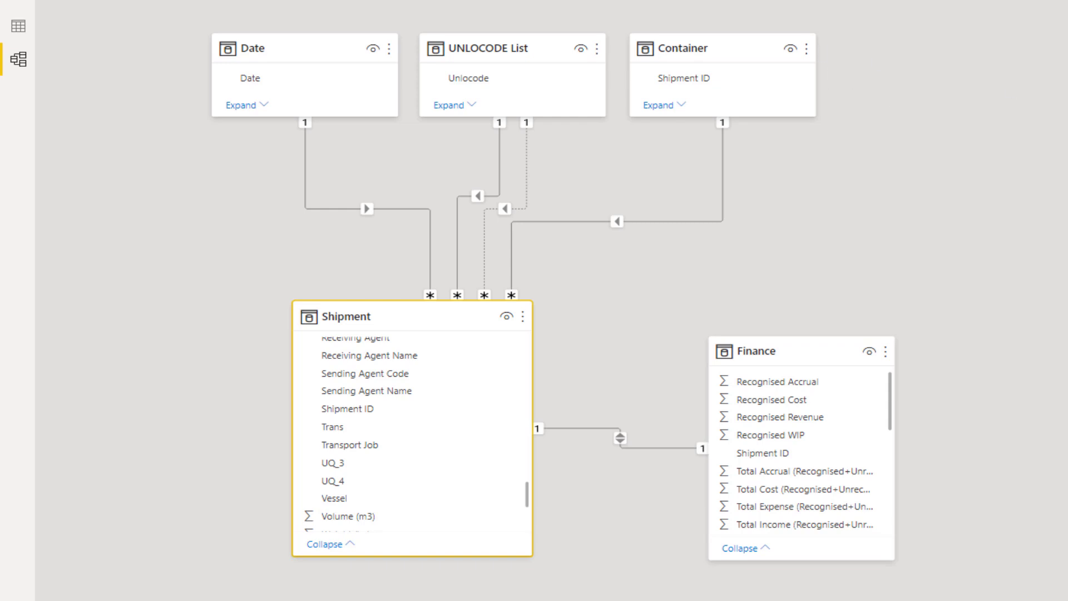
mouse_move(967, 49)
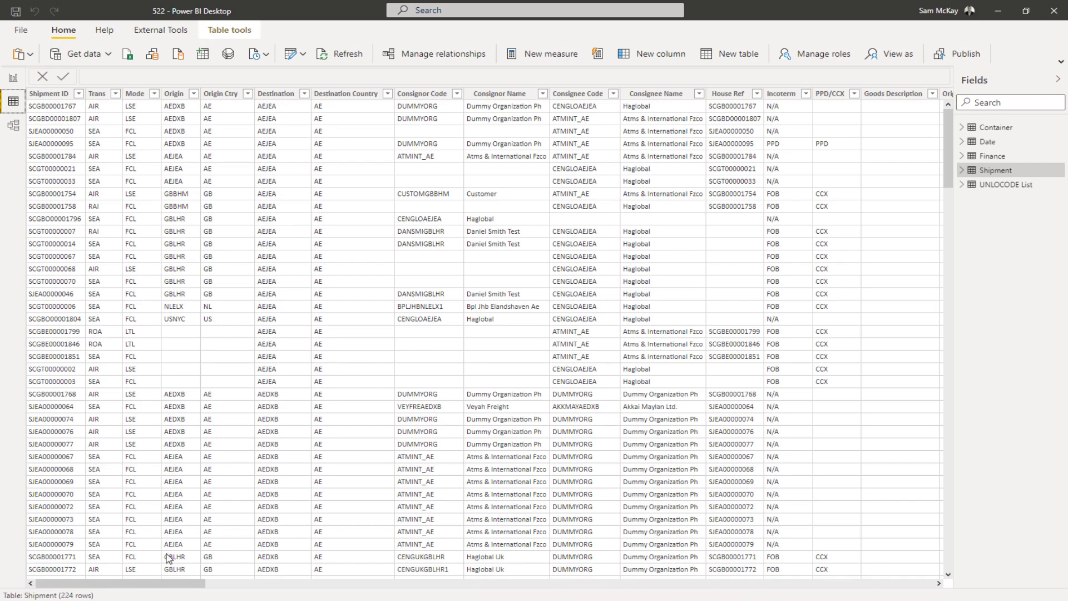
left_click(48, 94)
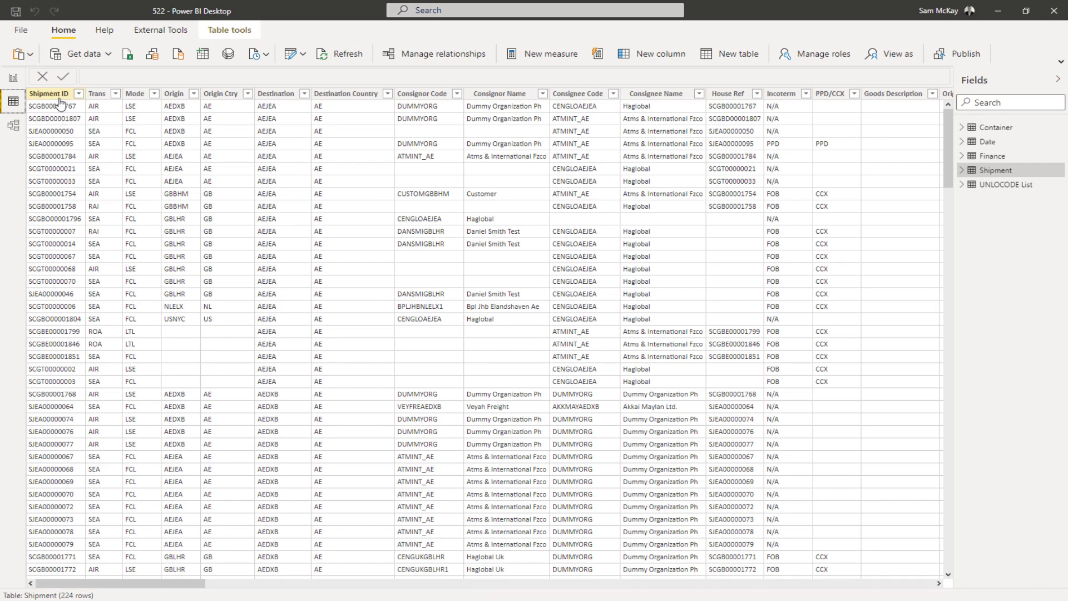
left_click(48, 94)
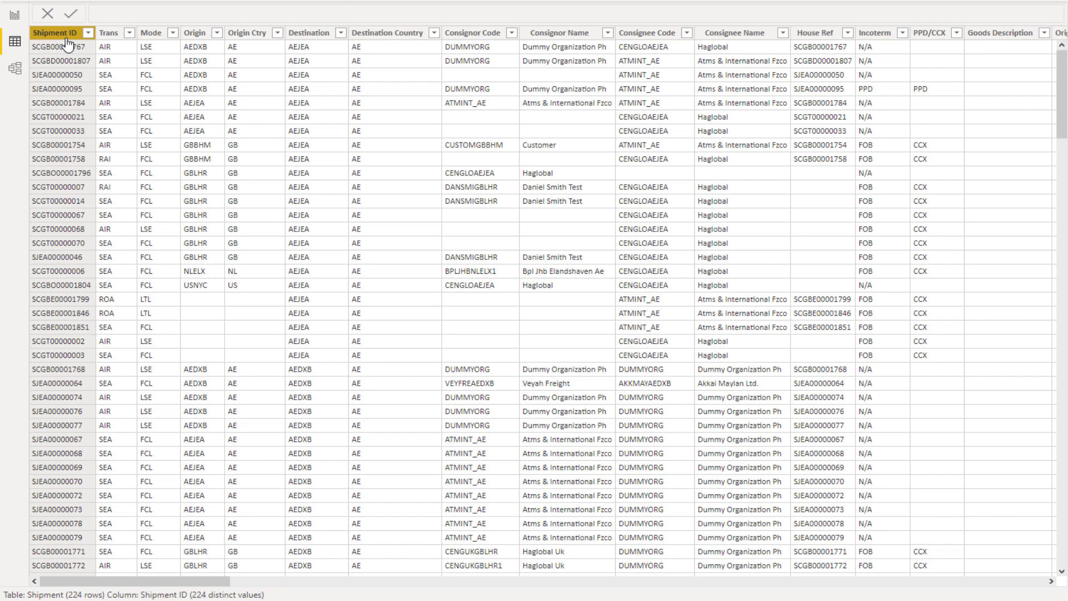
mouse_move(157, 59)
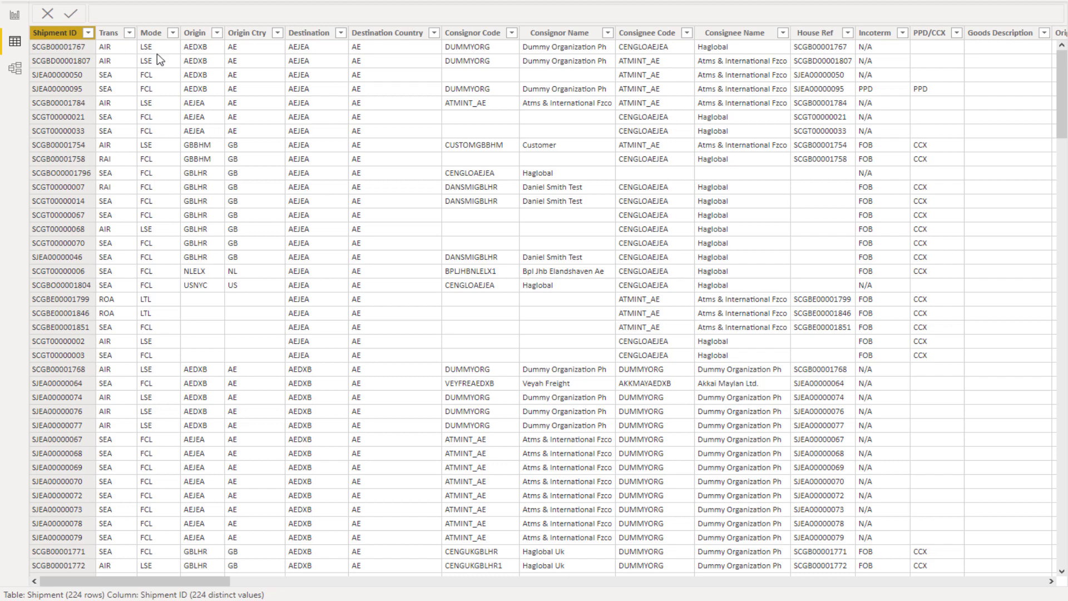
mouse_move(164, 61)
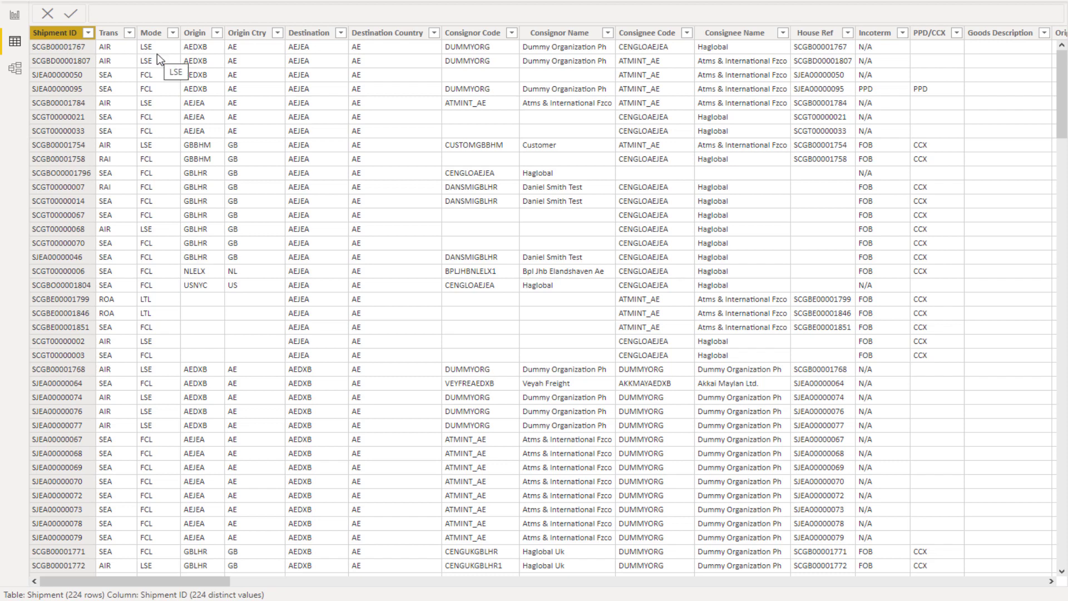
mouse_move(63, 54)
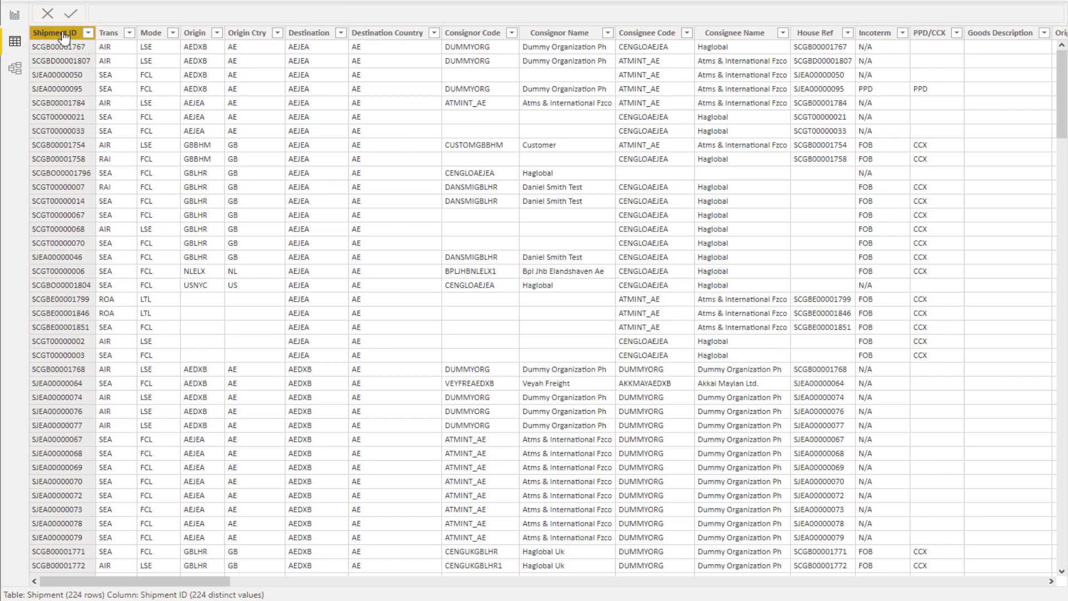
mouse_move(63, 33)
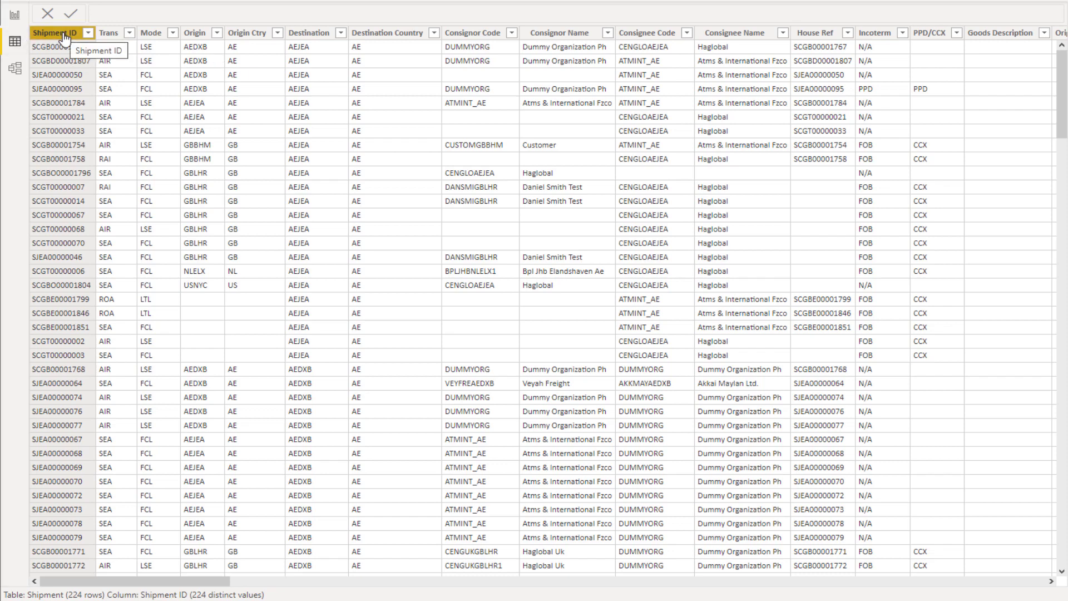
scroll("right", 3)
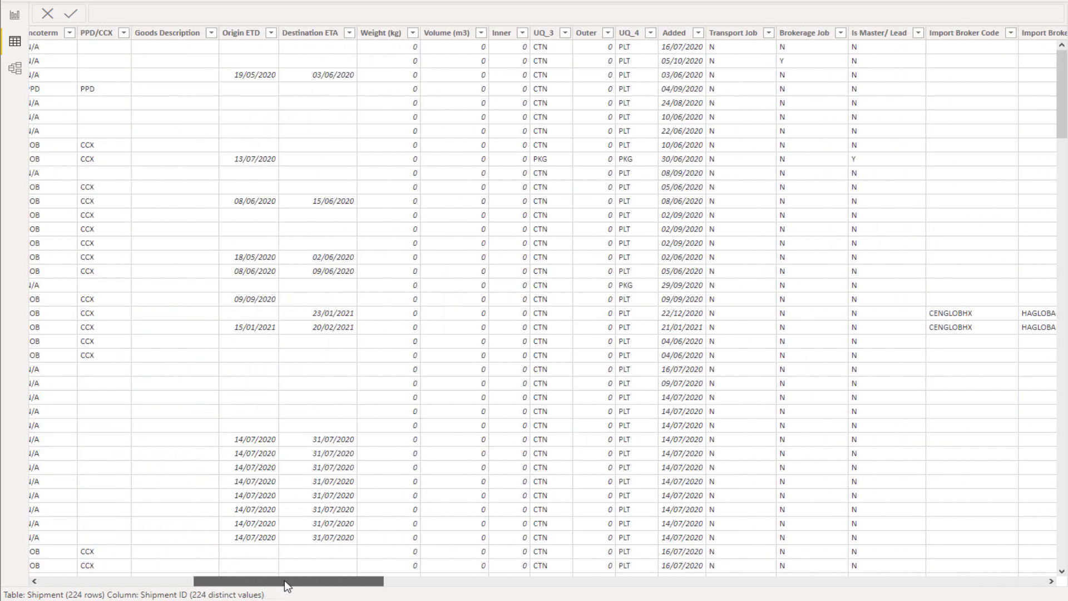
scroll("right", 3)
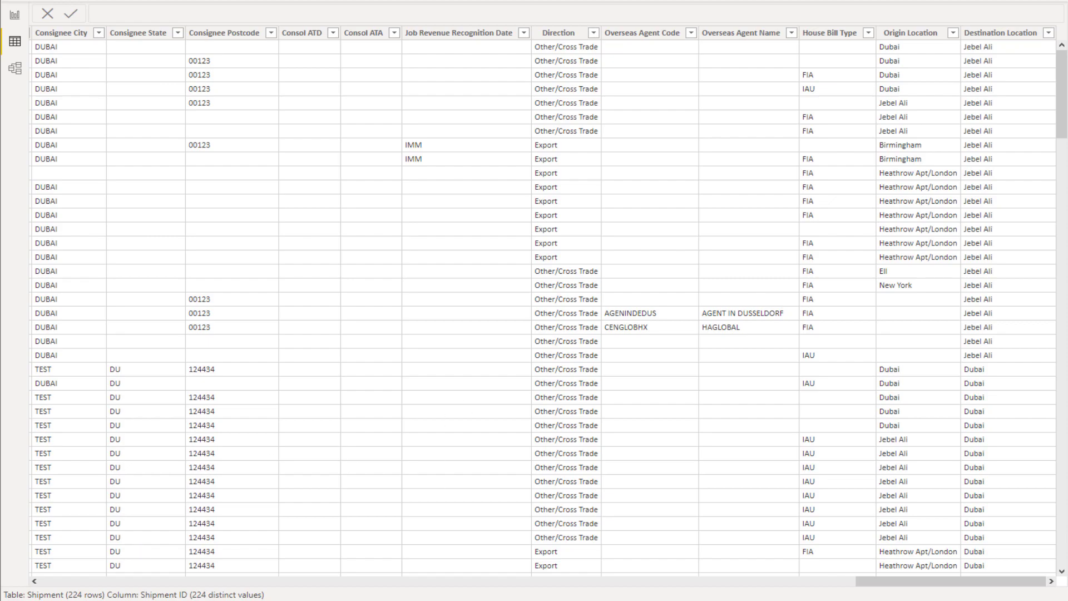
mouse_move(857, 595)
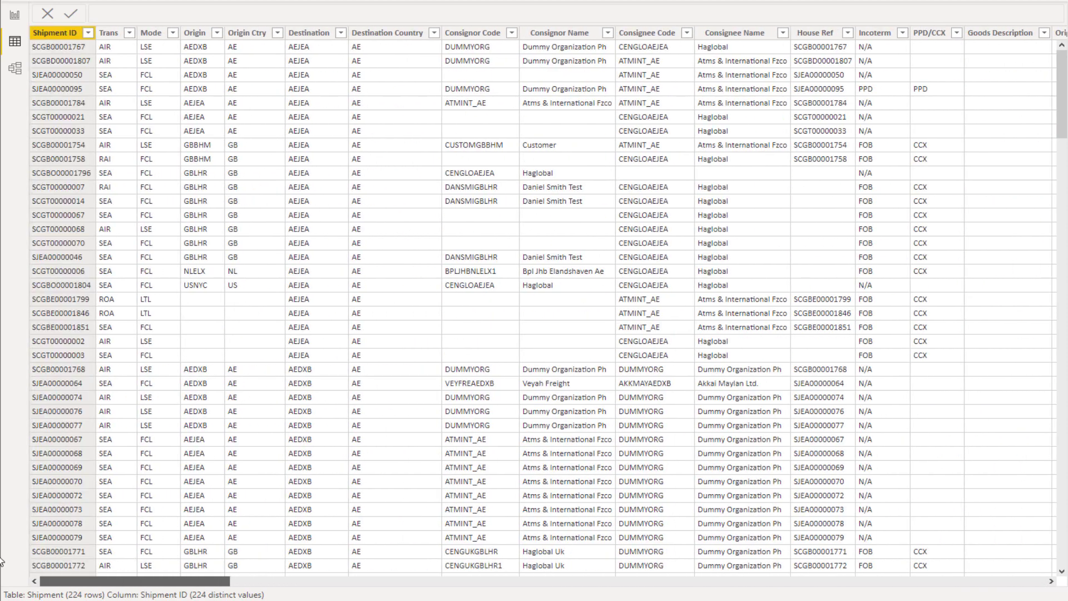
scroll("right", 3)
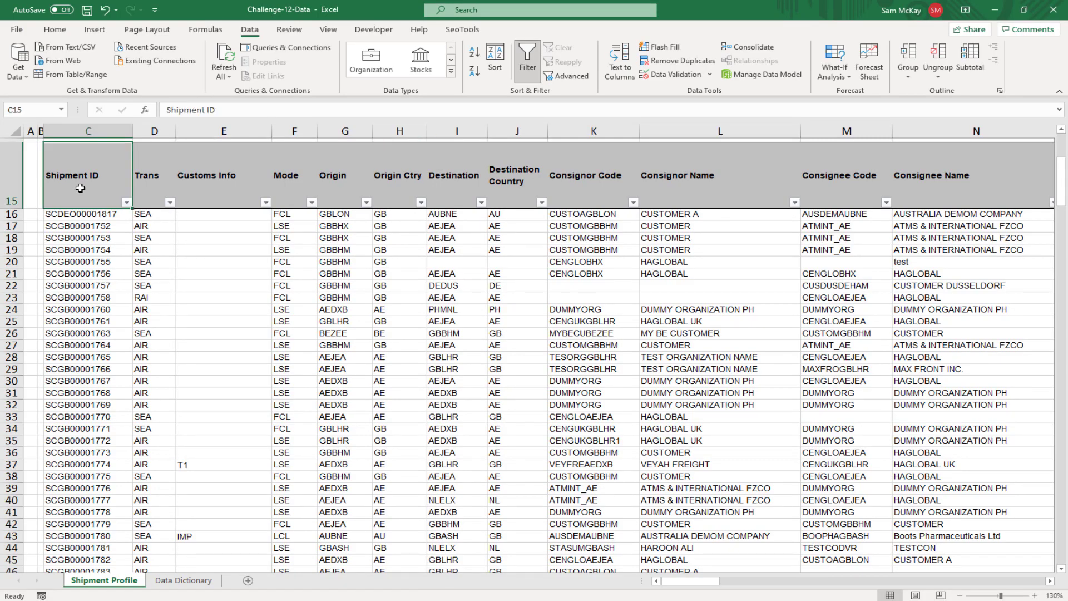
Scroll the Shipment data grid right to bring further columns into view.
scroll("right", 3)
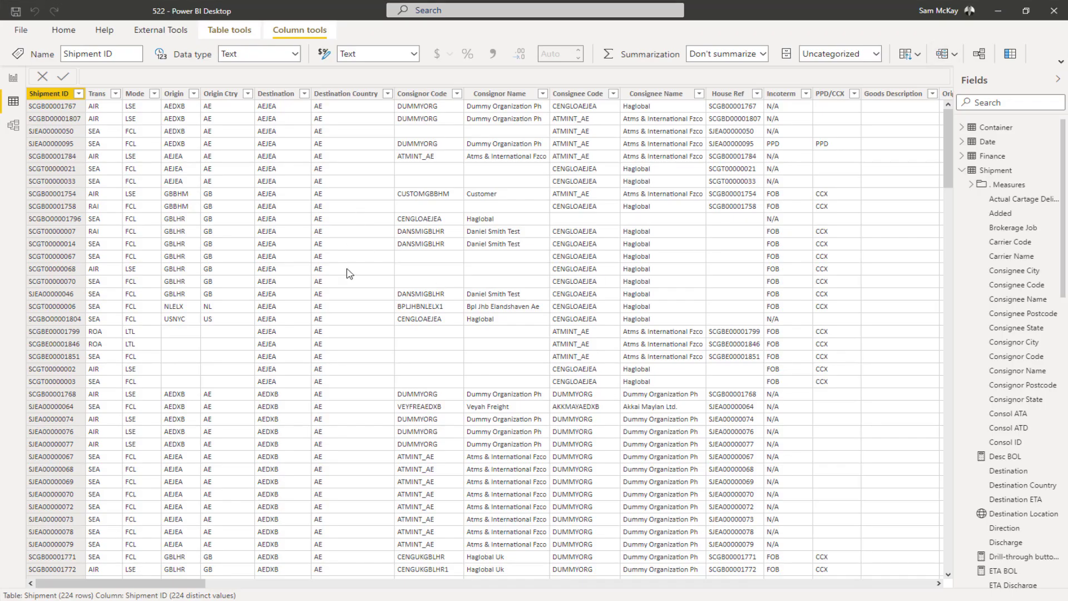
mouse_move(350, 269)
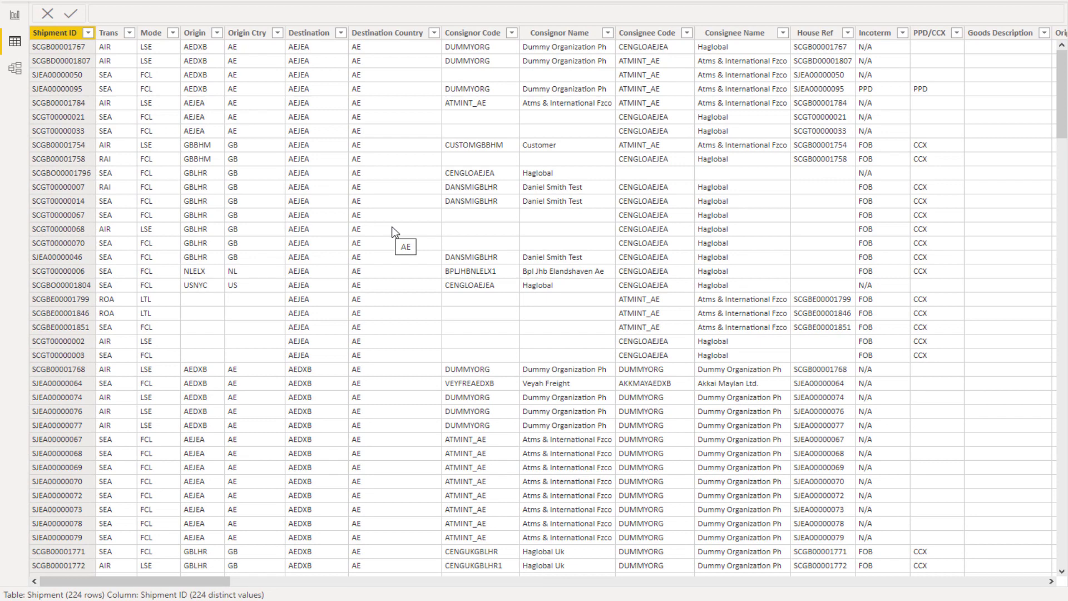
mouse_move(224, 212)
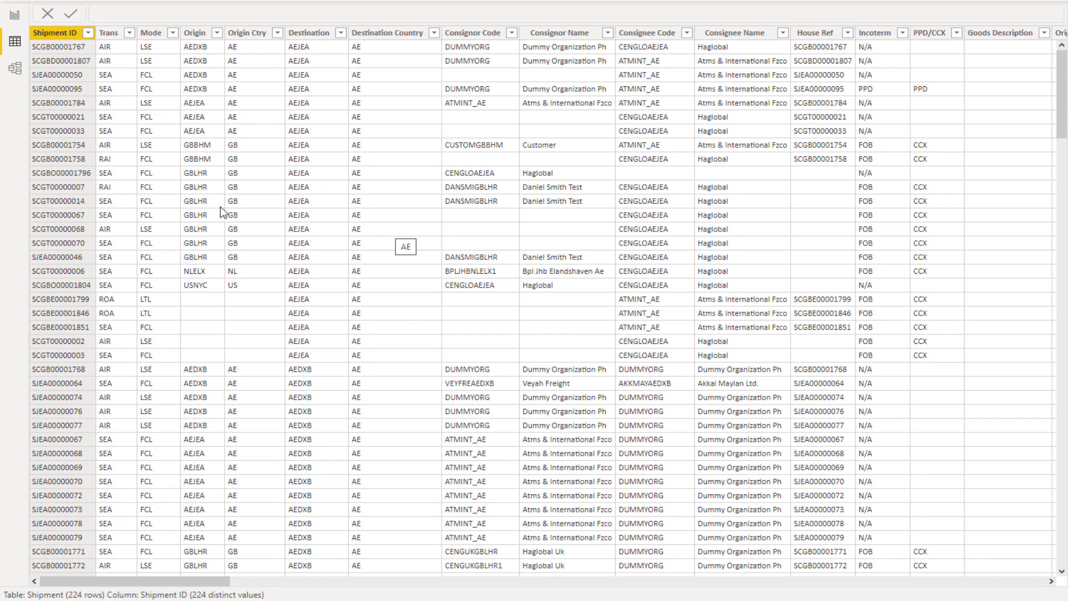
mouse_move(207, 121)
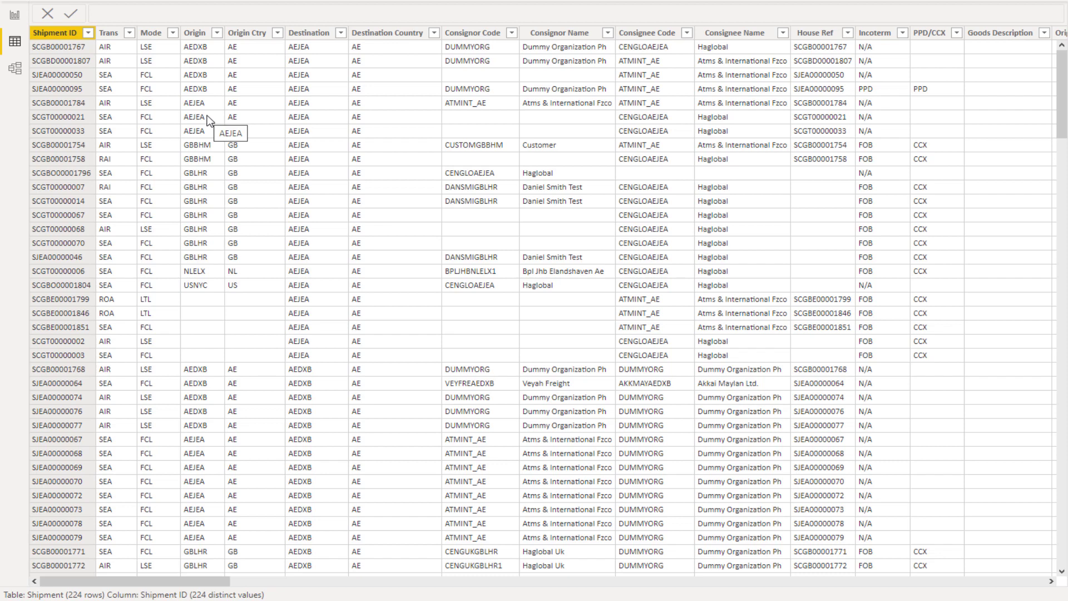
mouse_move(260, 138)
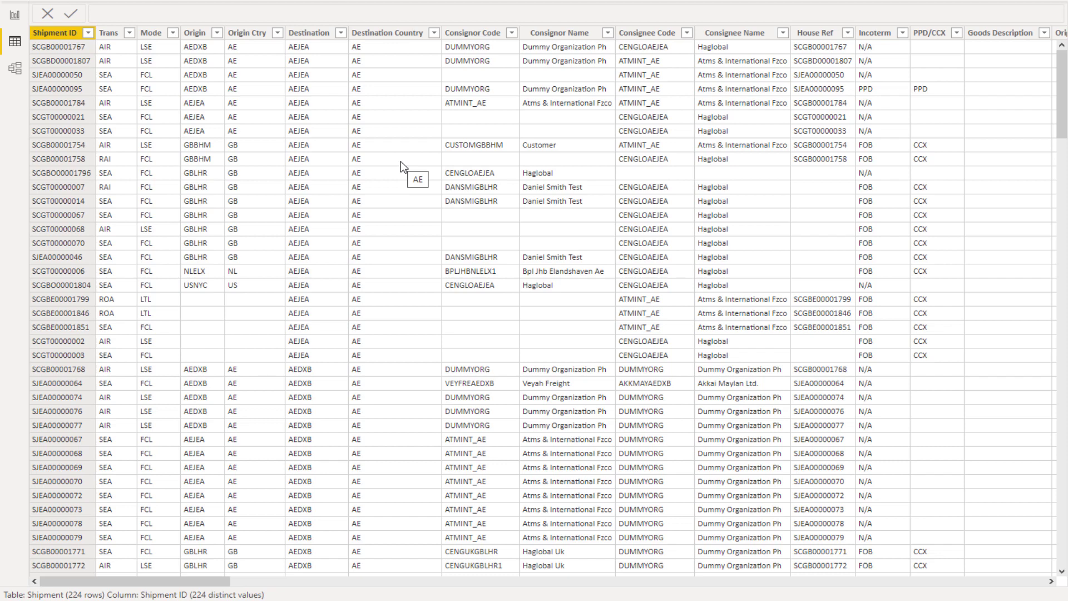
mouse_move(430, 194)
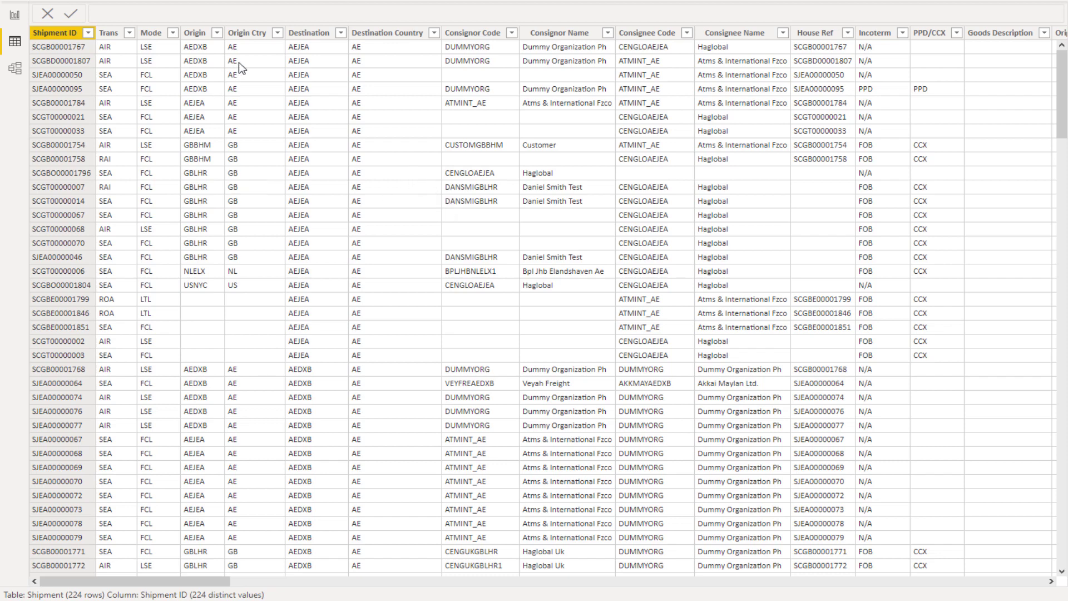
mouse_move(420, 22)
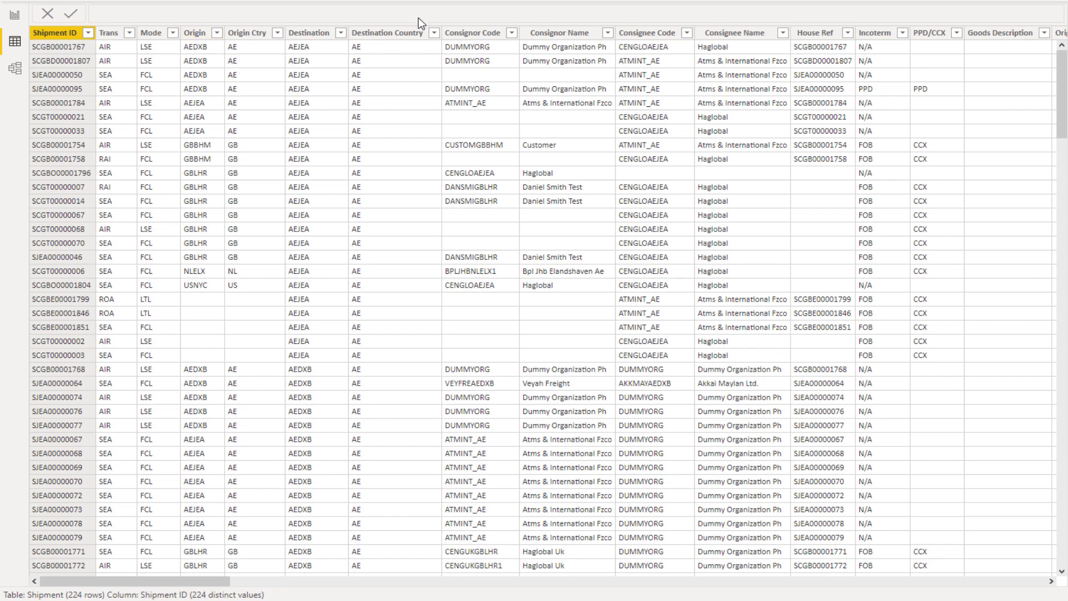
left_click(248, 32)
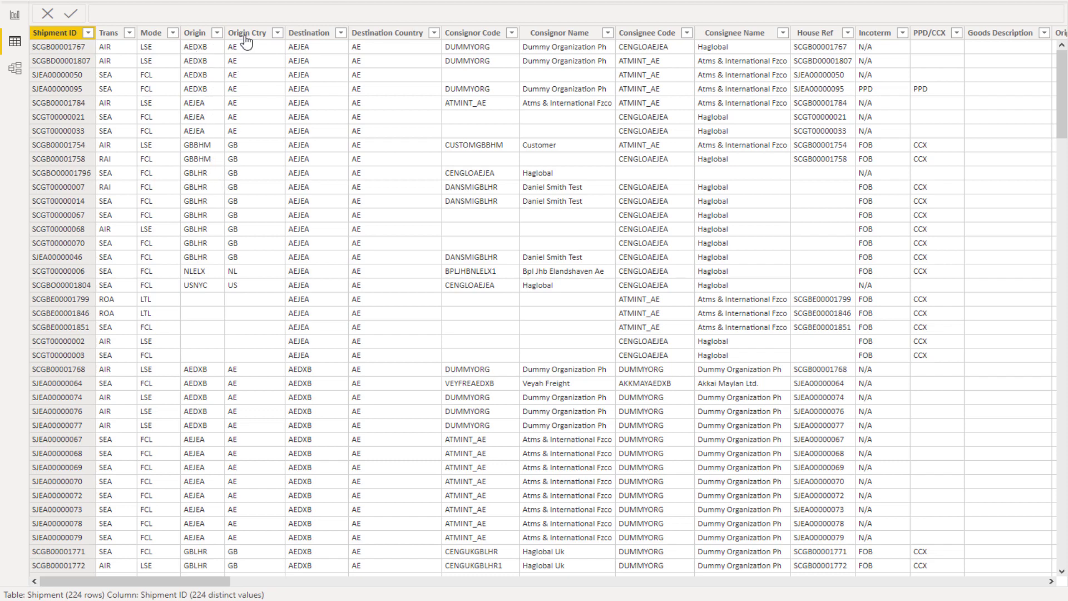
mouse_move(244, 181)
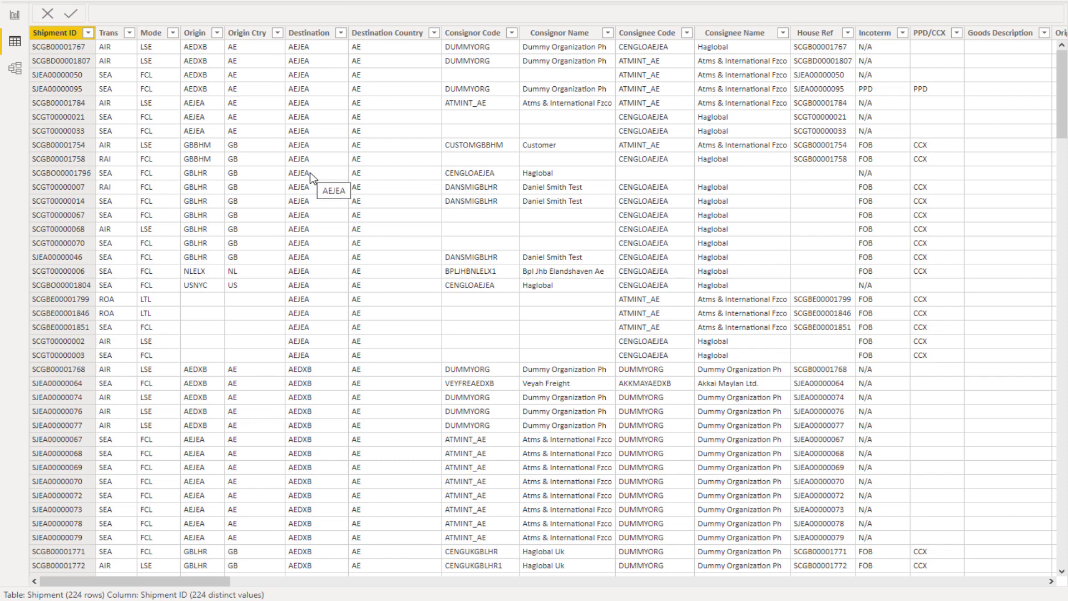
mouse_move(314, 179)
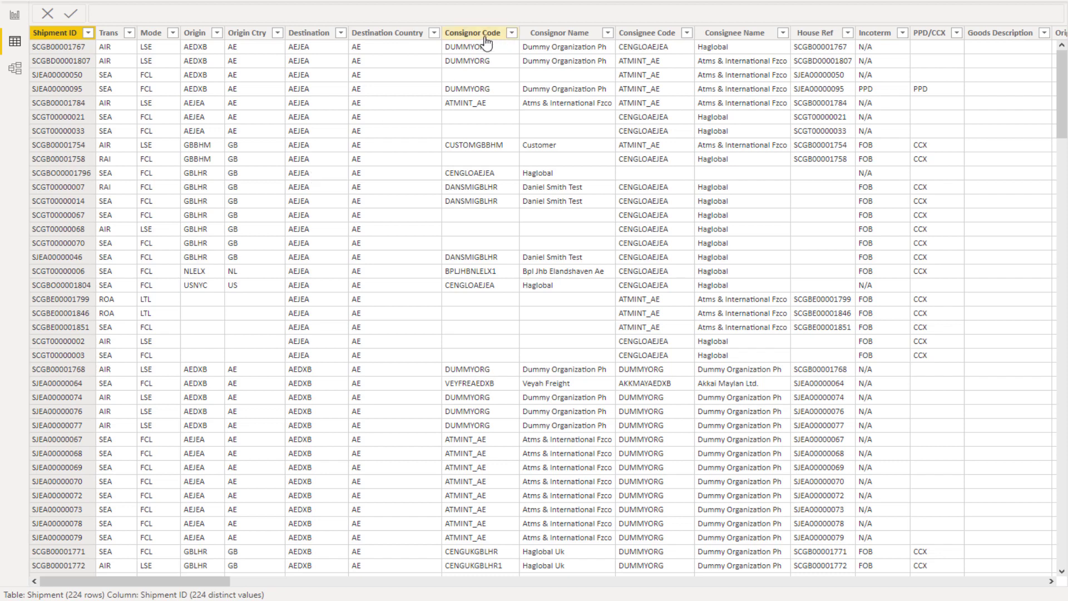
Select the Consignor Code column, showing 31 distinct values across 224 rows.
left_click(472, 32)
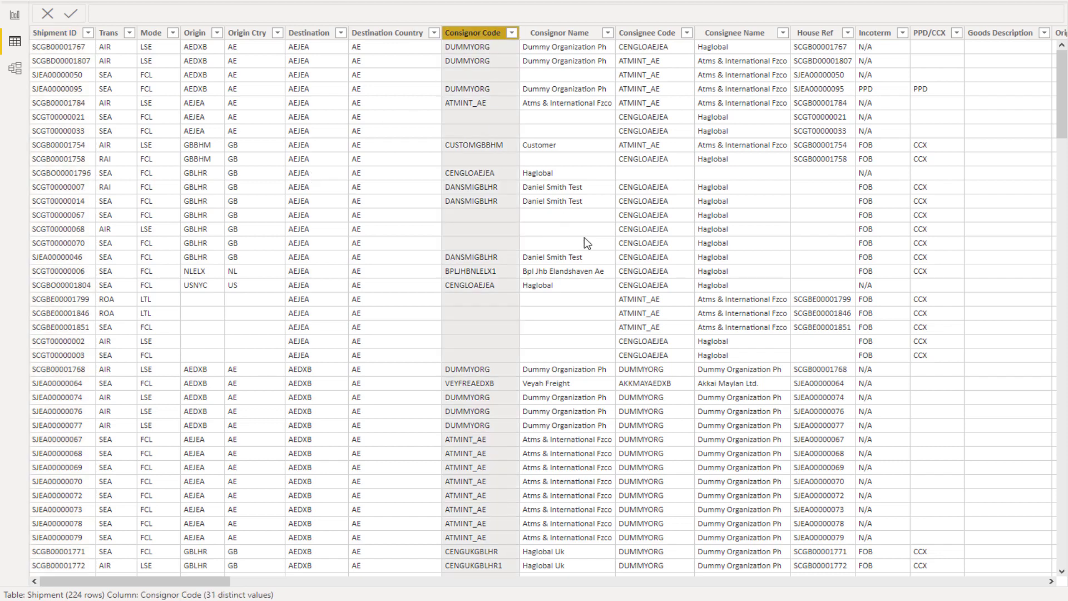
mouse_move(485, 35)
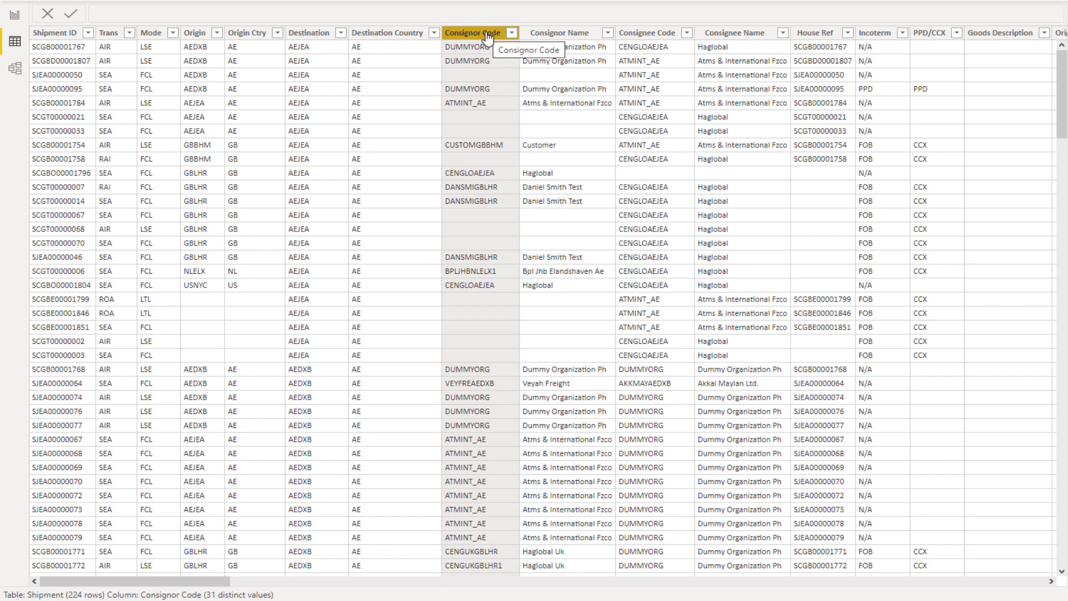
mouse_move(483, 22)
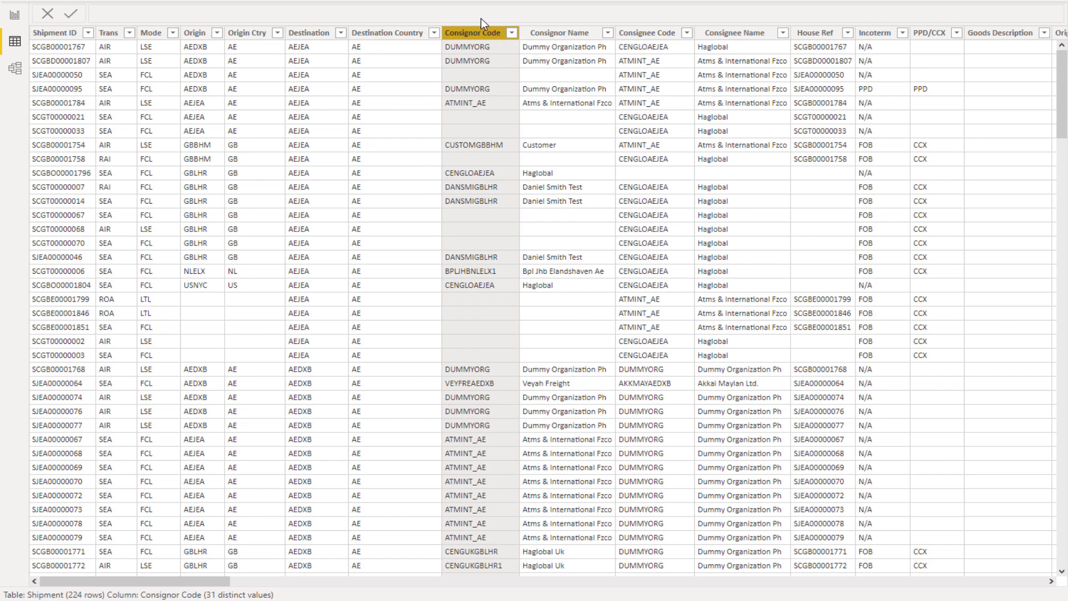
mouse_move(749, 59)
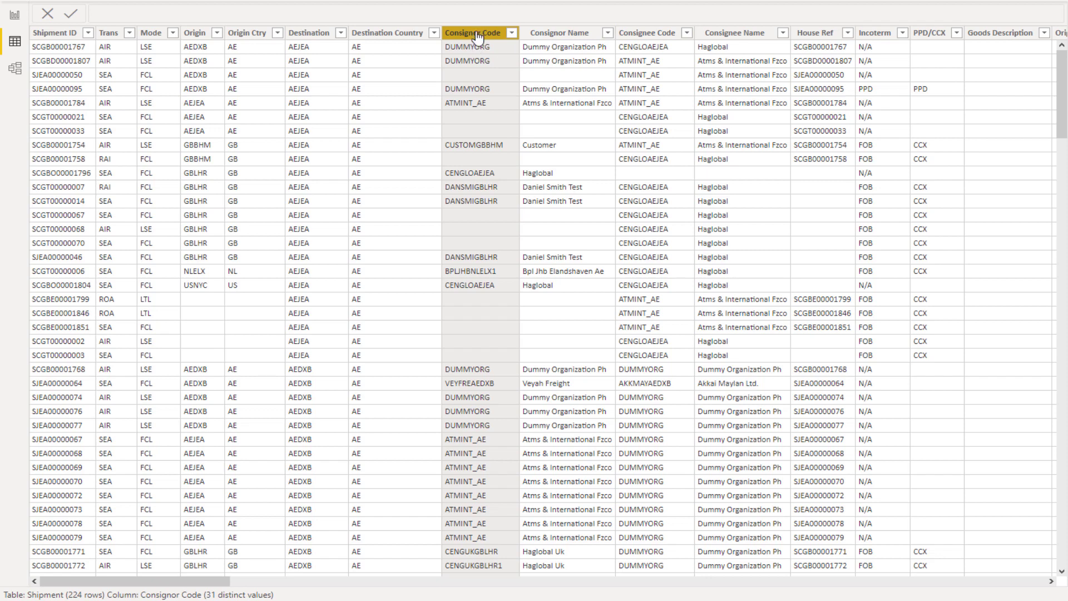
left_click(648, 32)
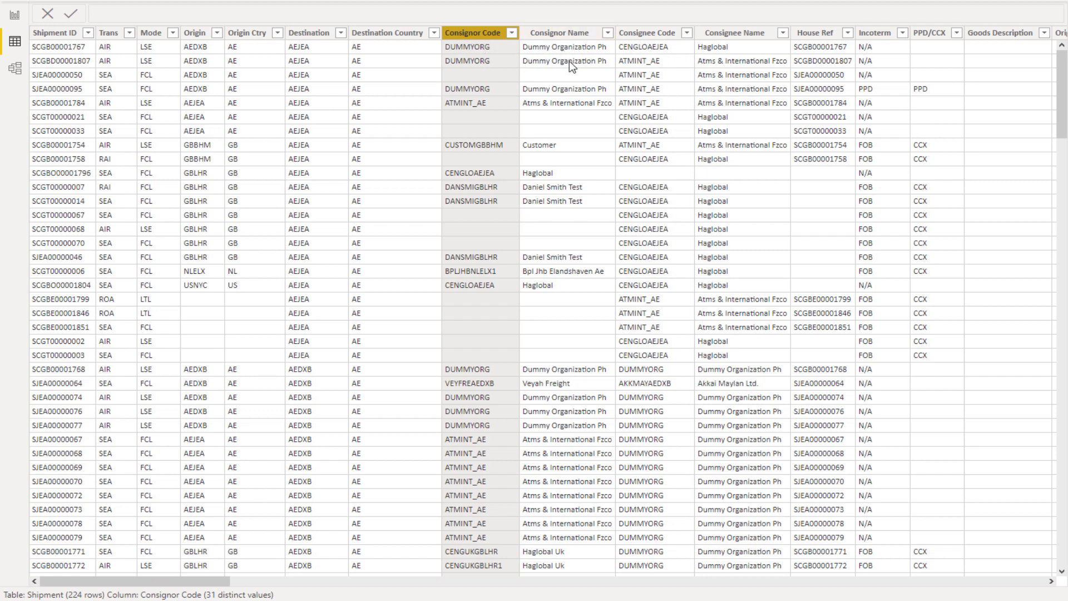
mouse_move(584, 69)
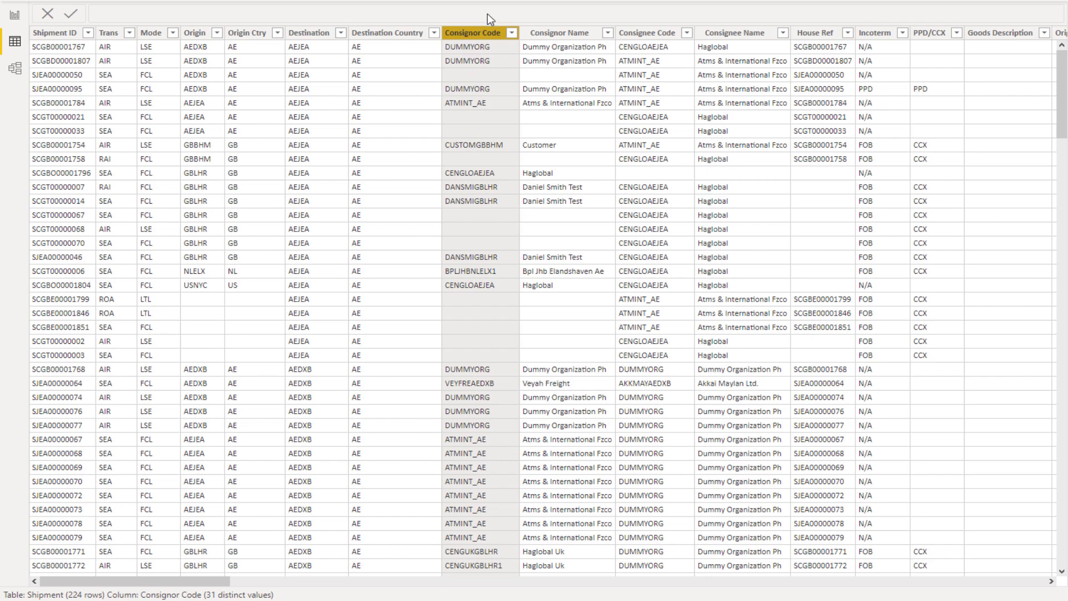
scroll("down", 3)
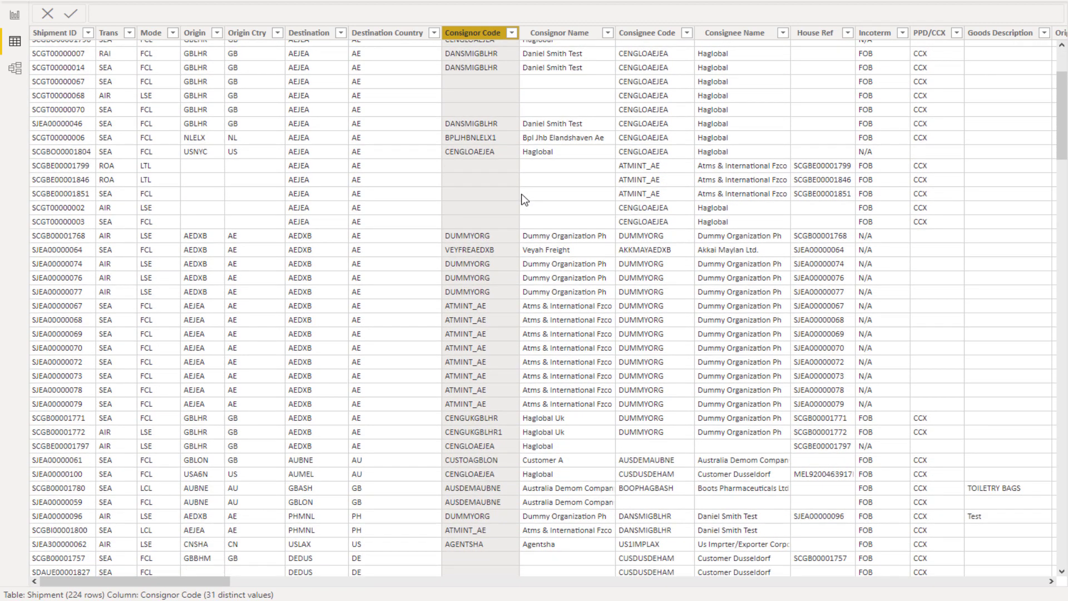
mouse_move(477, 278)
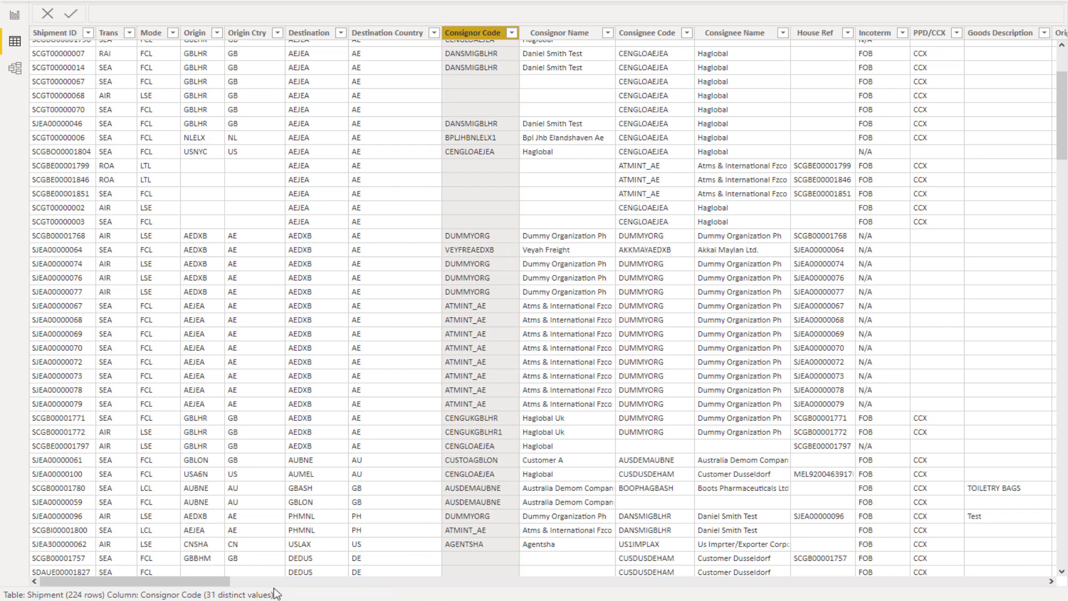
scroll("right", 3)
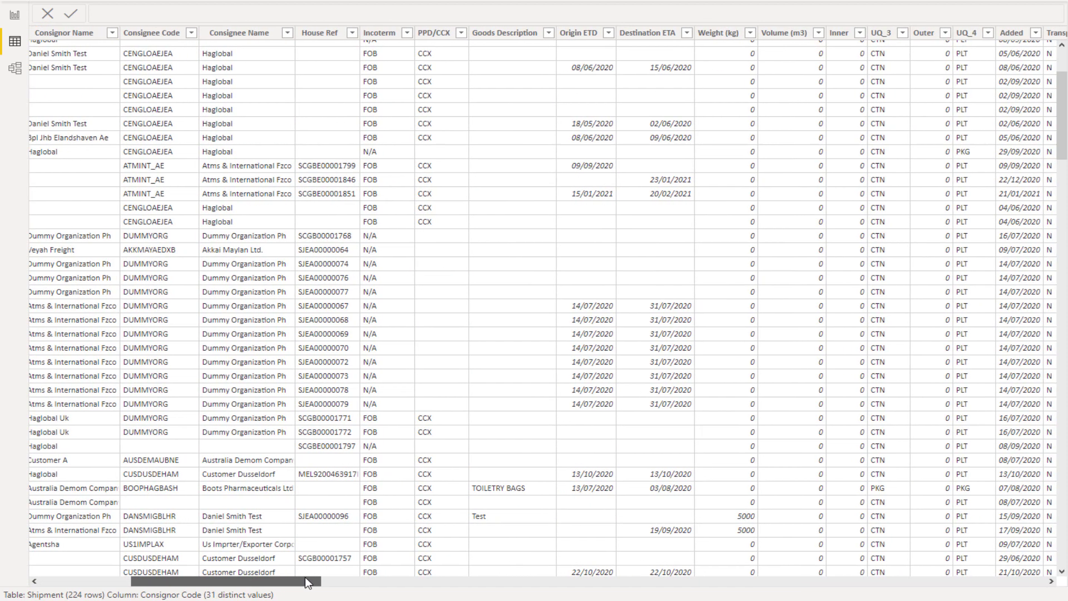
scroll("right", 3)
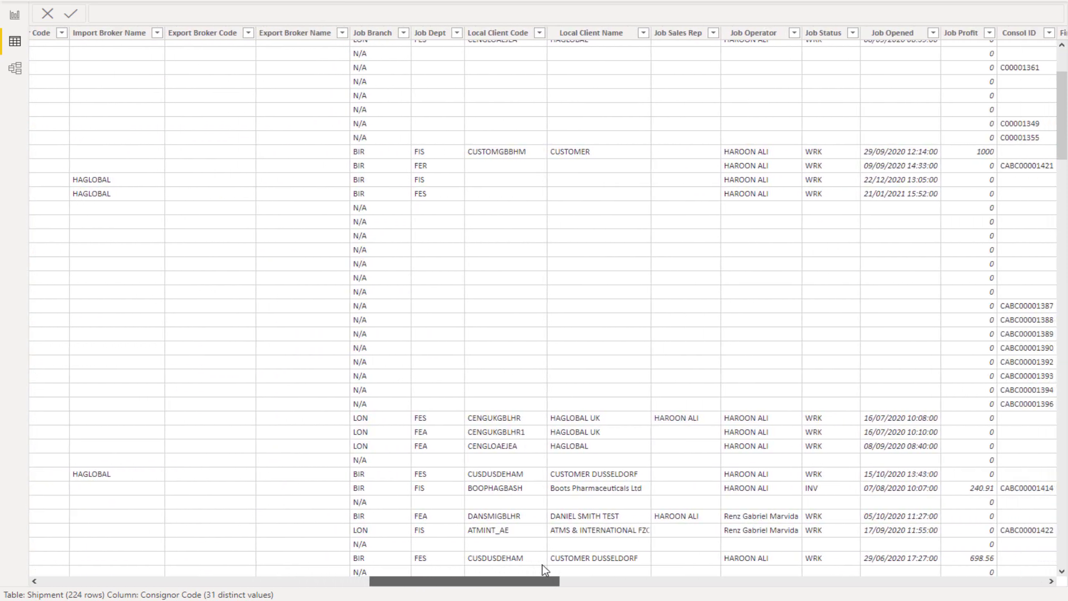
scroll("right", 3)
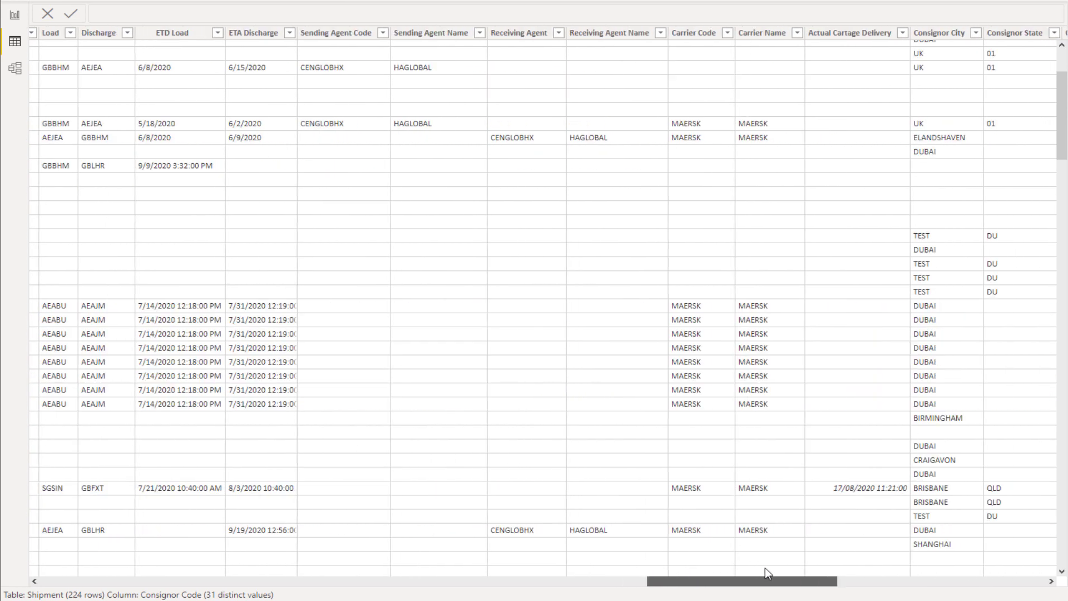
scroll("right", 3)
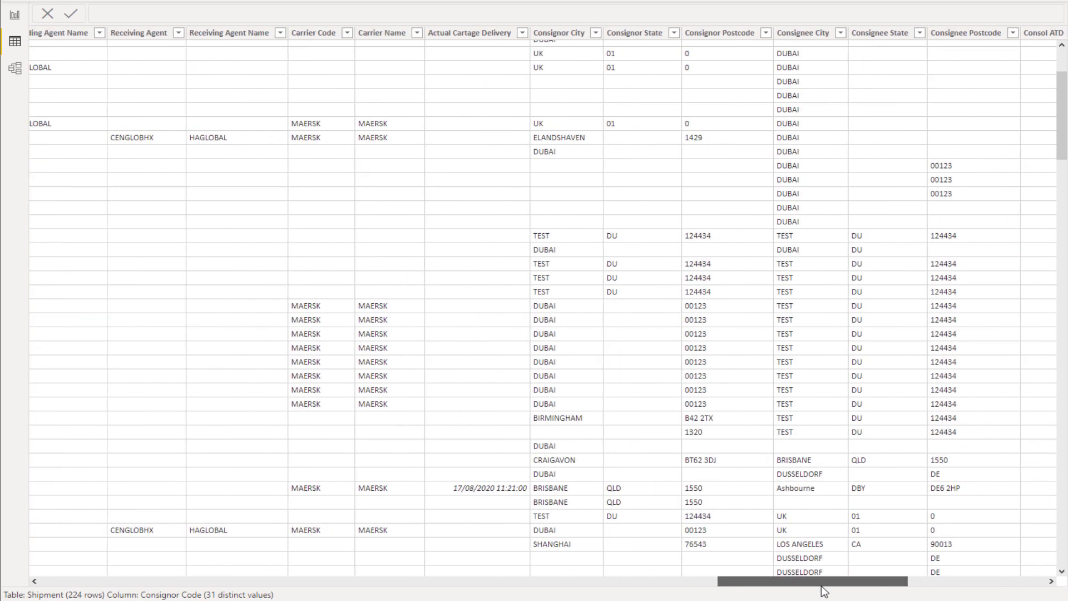
scroll("right", 3)
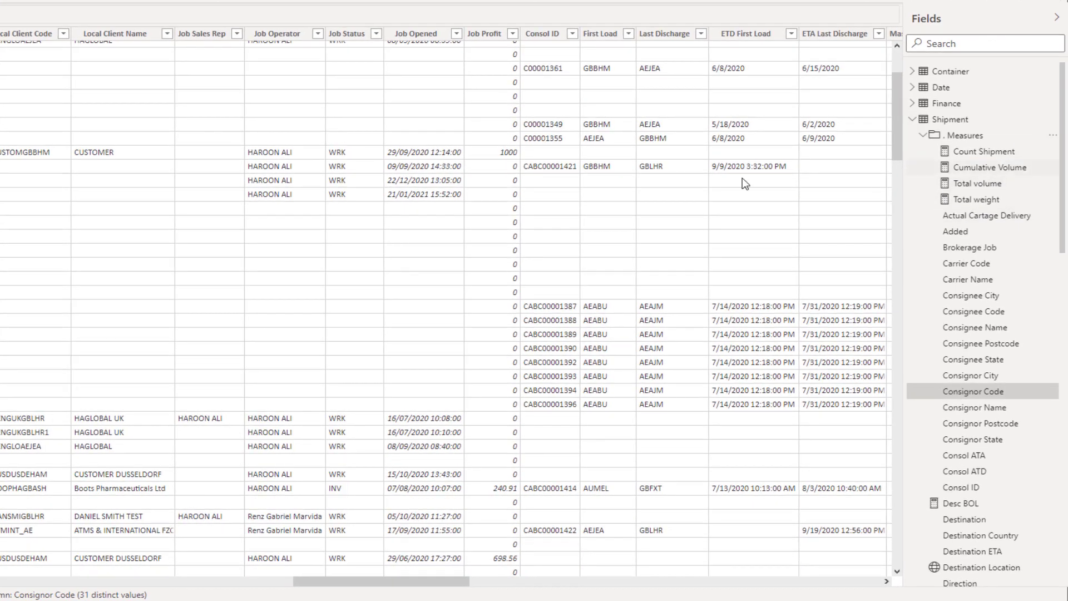
Inspect the Weight (kg) and Volume (m3) columns, then switch to the relationship model.
left_click(484, 34)
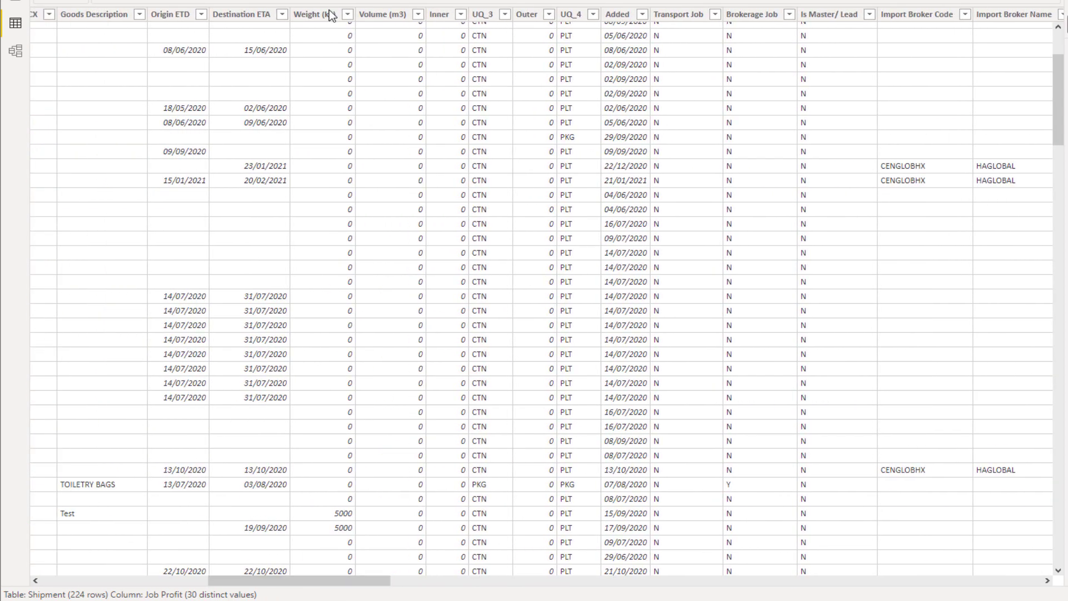
left_click(310, 13)
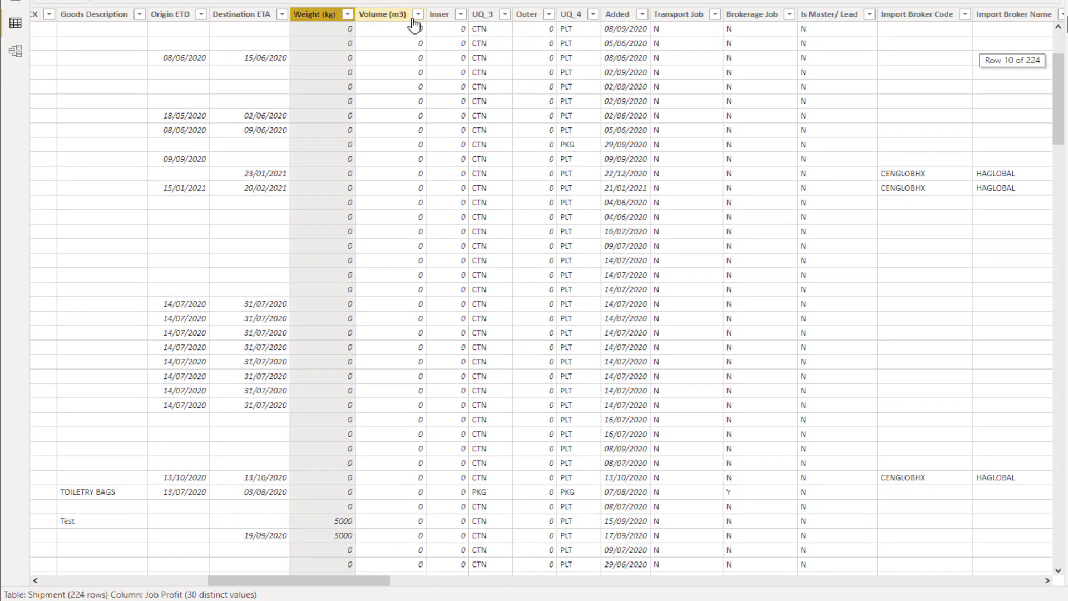
left_click(384, 14)
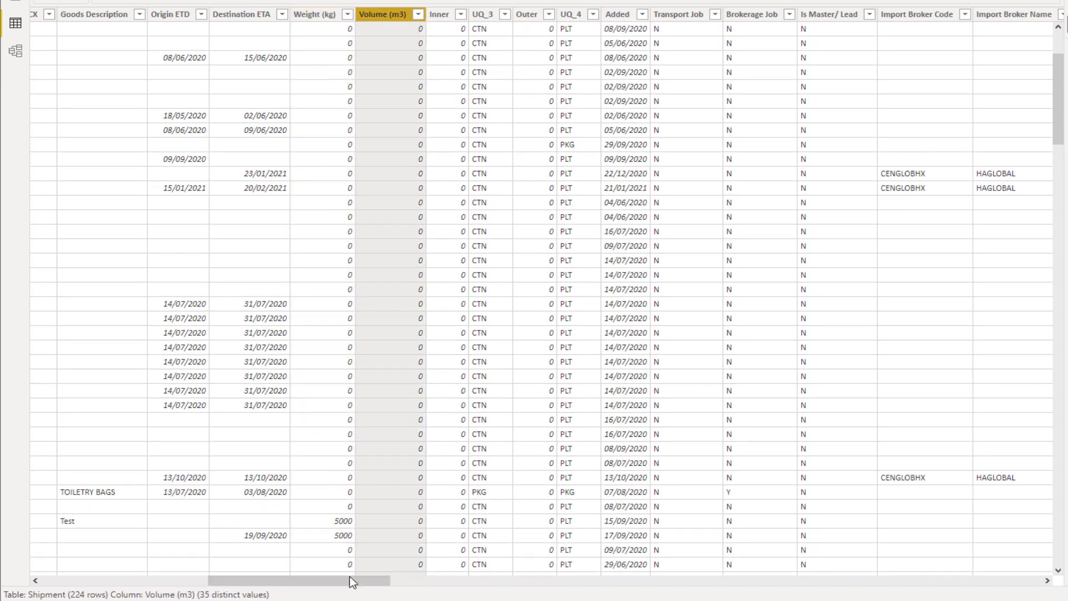
scroll("left", 3)
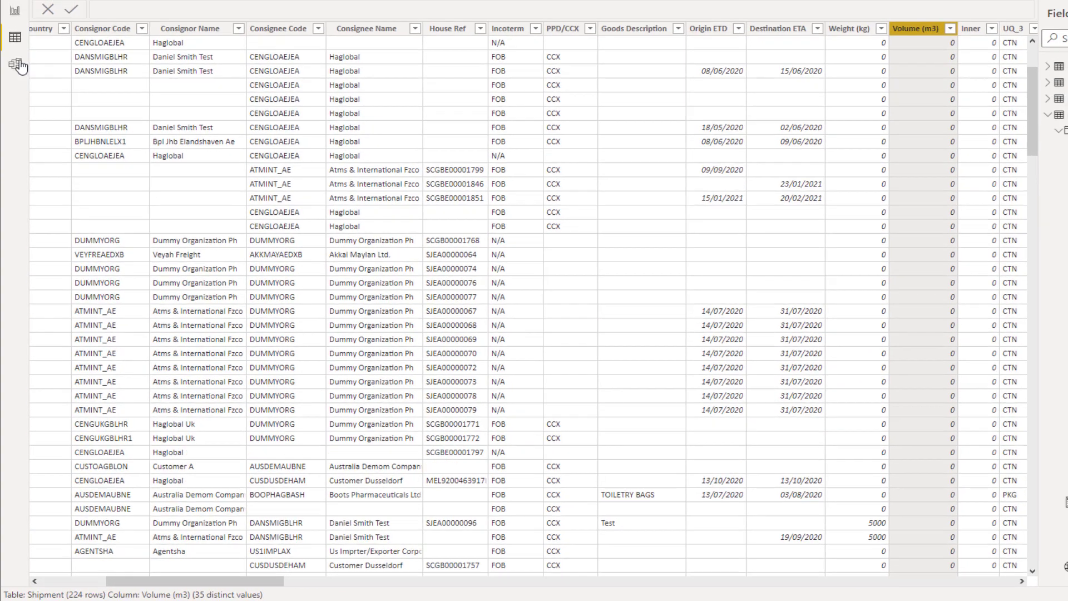
left_click(13, 126)
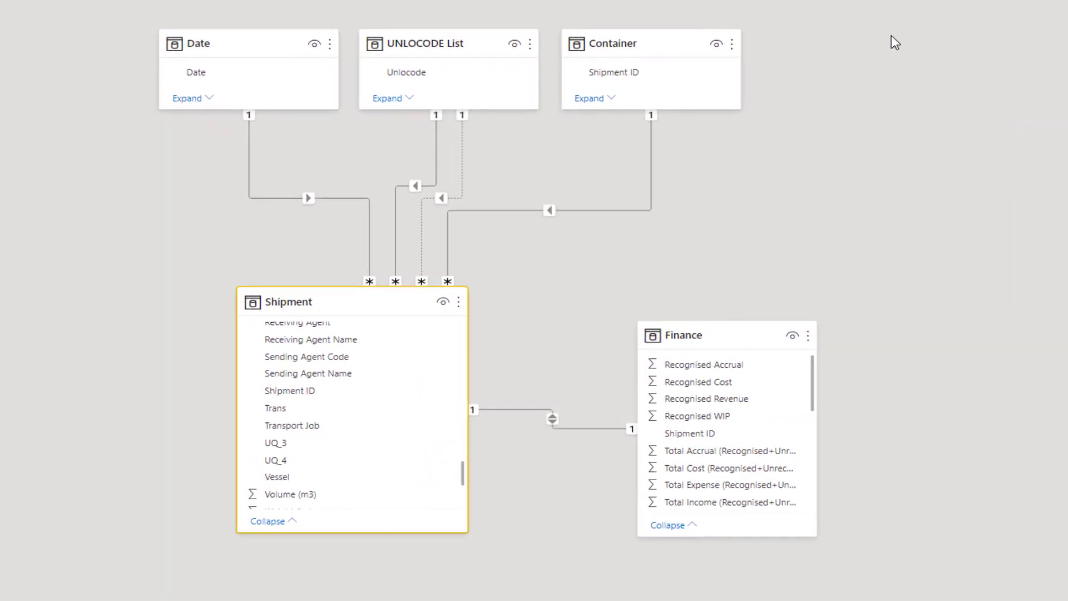
mouse_move(879, 74)
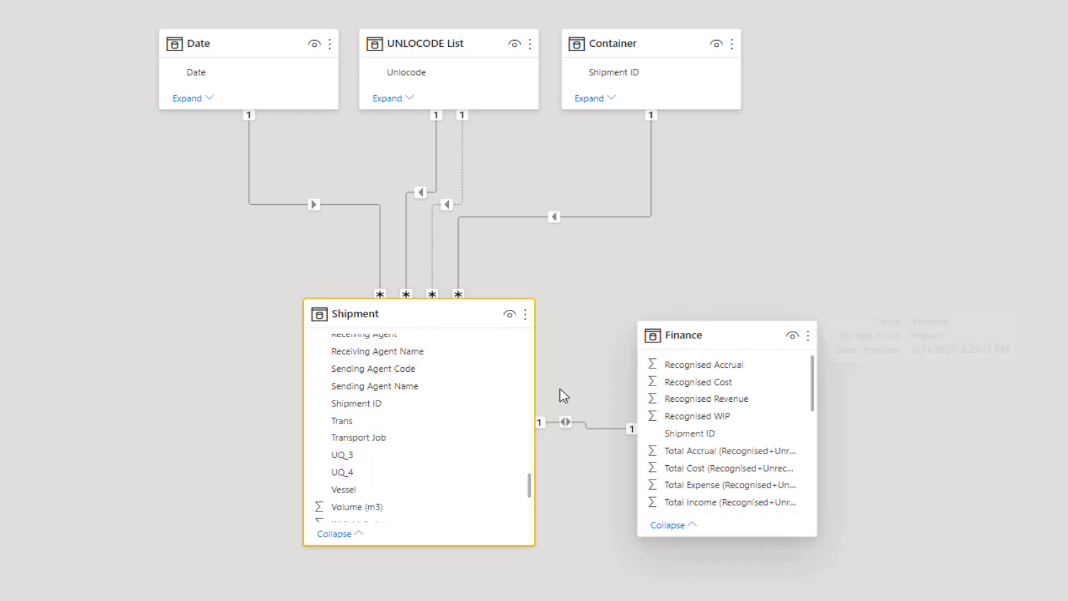
mouse_move(685, 434)
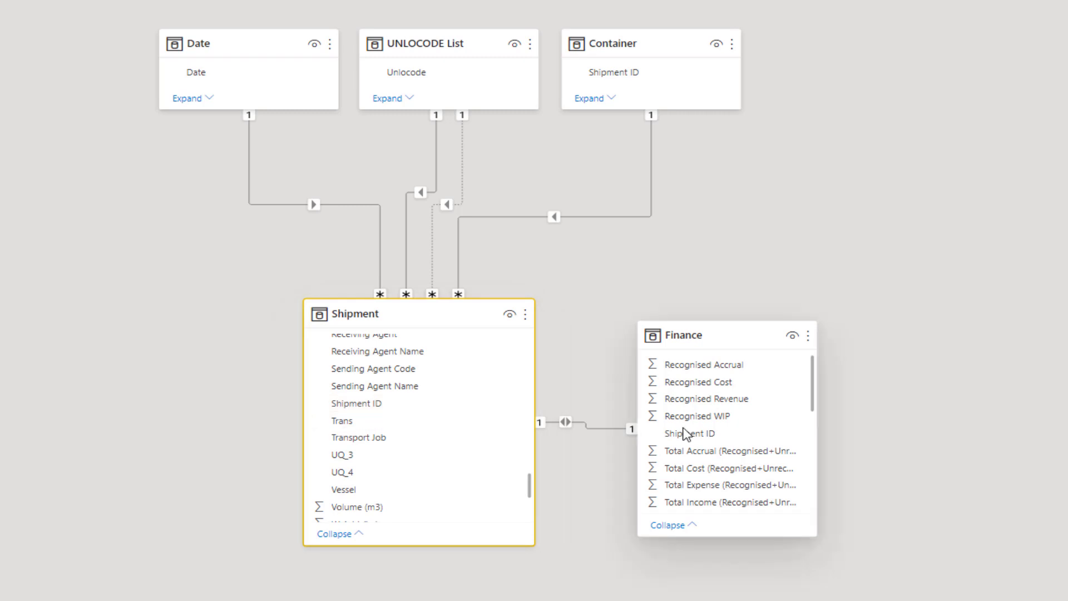
mouse_move(863, 29)
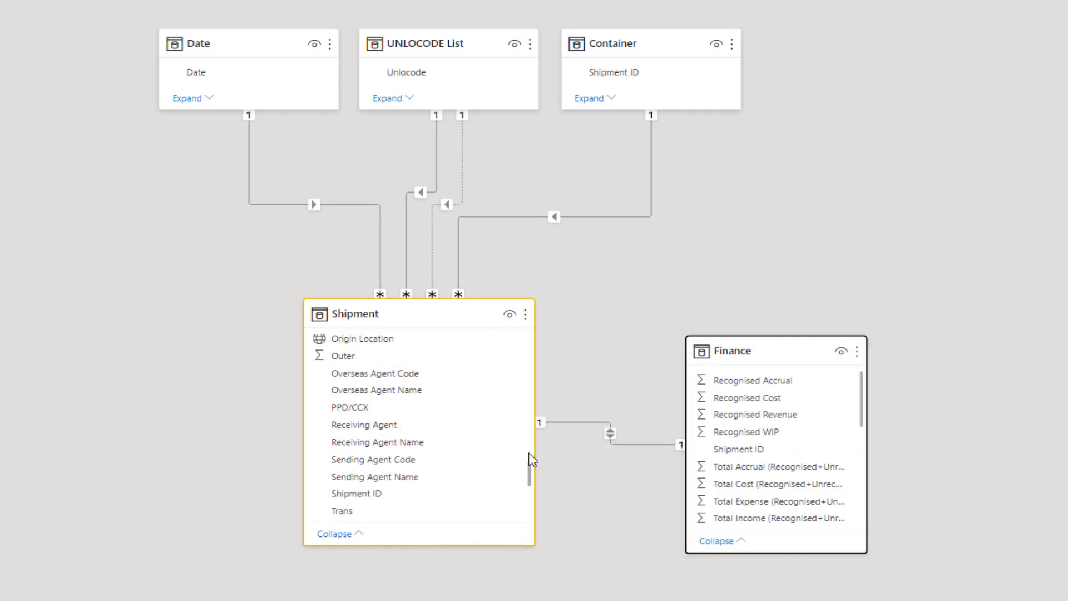
Scroll through the Shipment card's field list in the model view.
scroll("down", 3)
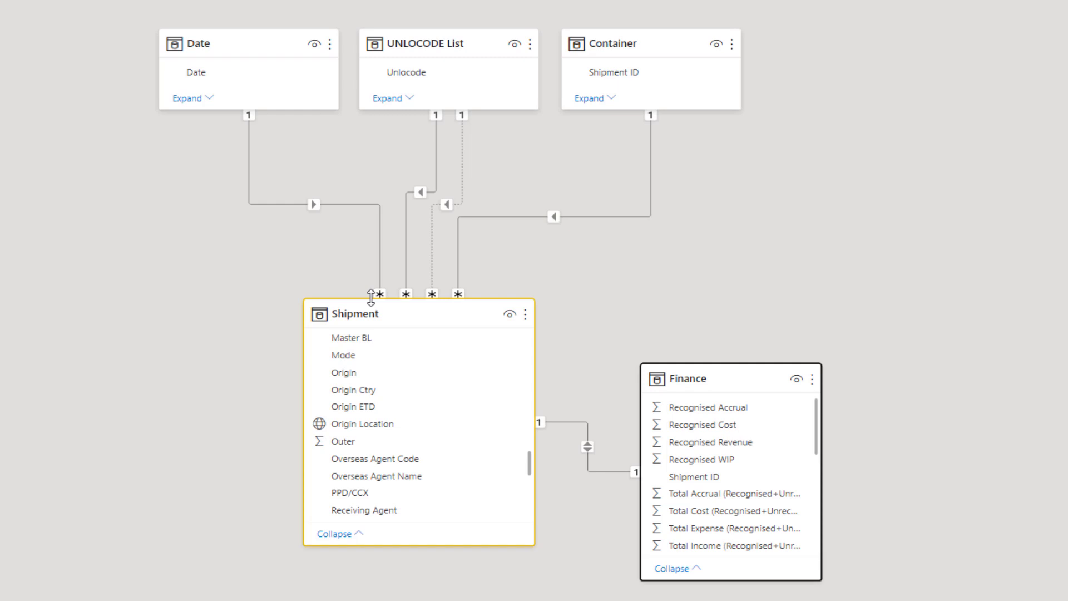
mouse_move(903, 41)
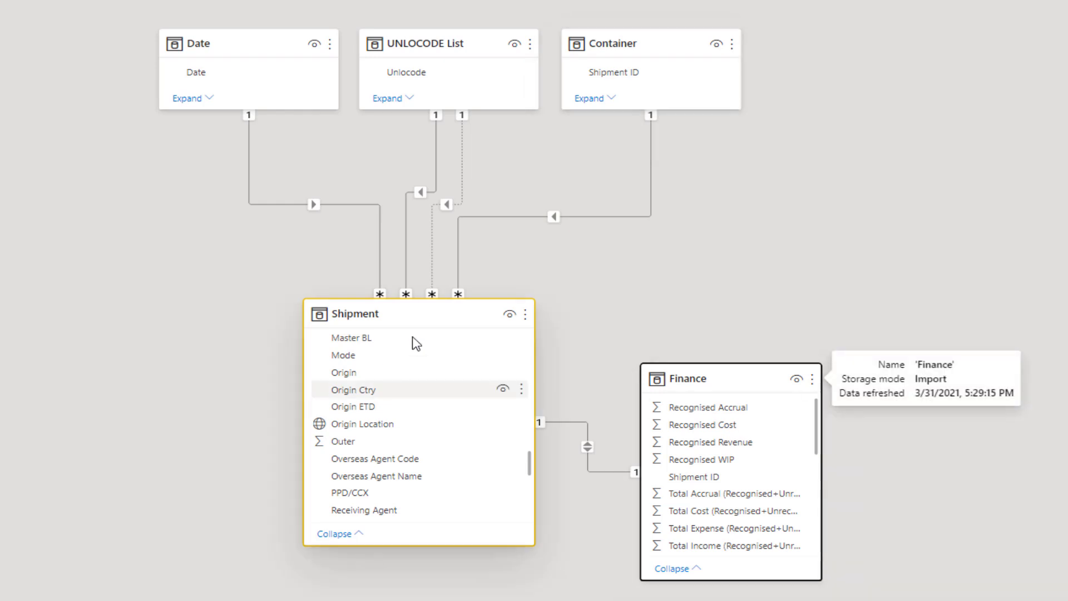
mouse_move(361, 423)
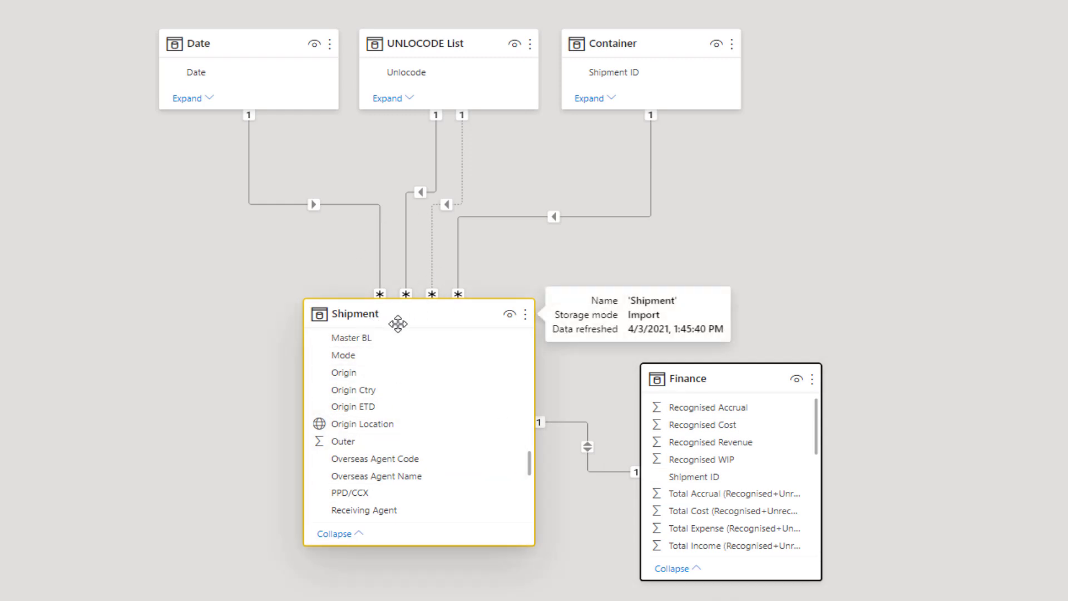
mouse_move(420, 335)
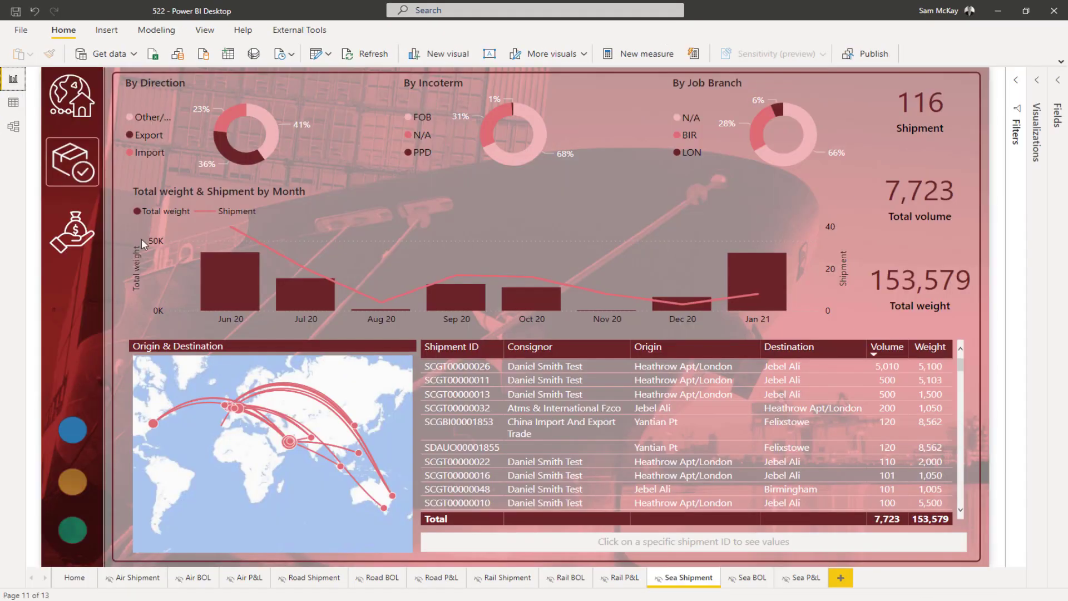
mouse_move(271, 254)
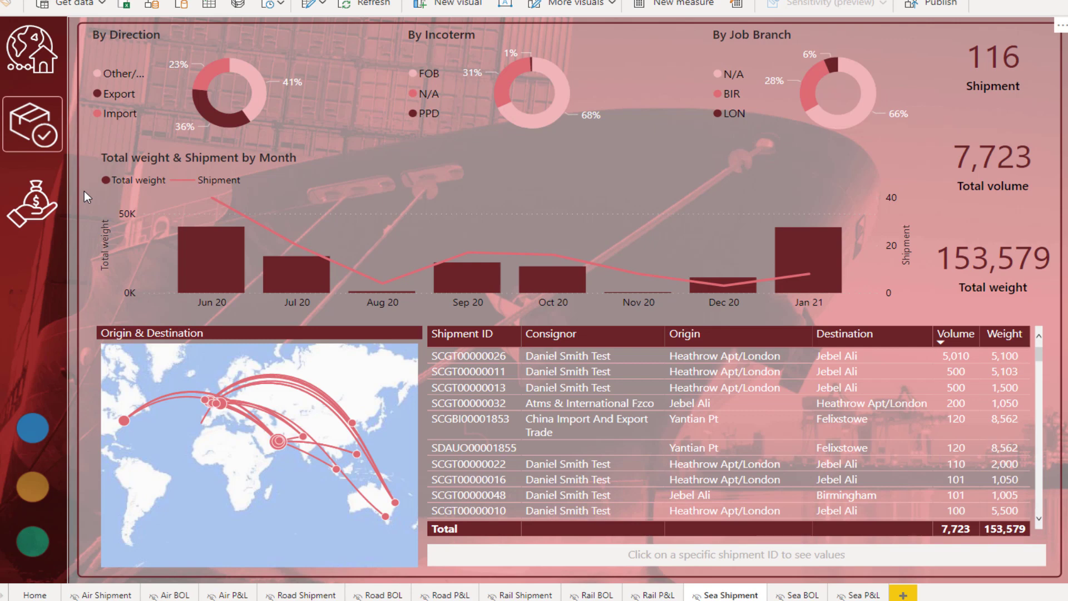
mouse_move(148, 186)
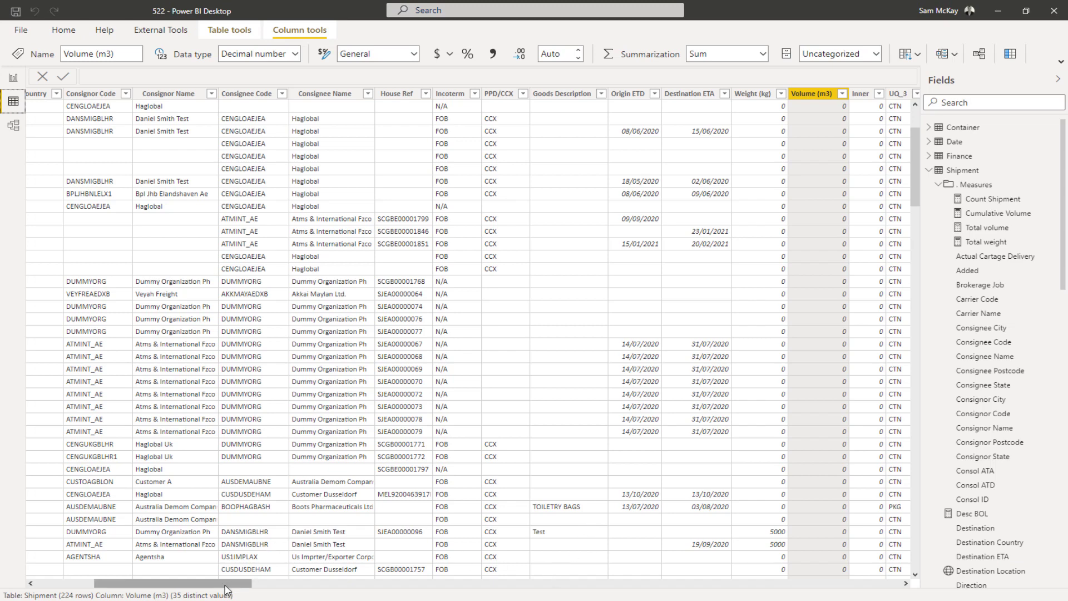
Scroll the Shipment grid left back to its first columns starting with Shipment ID.
scroll("left", 3)
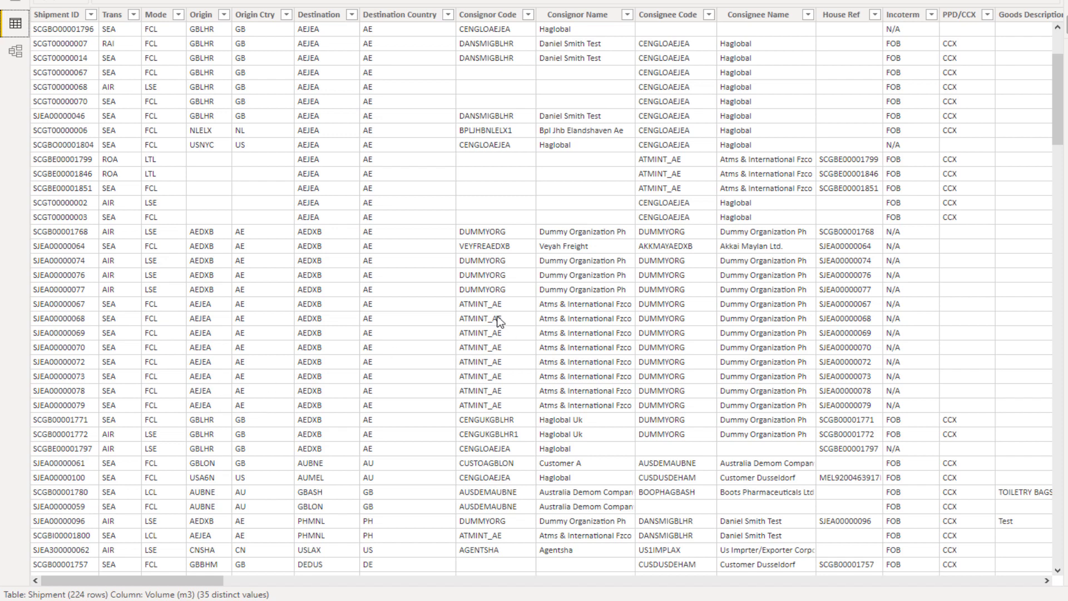
mouse_move(499, 319)
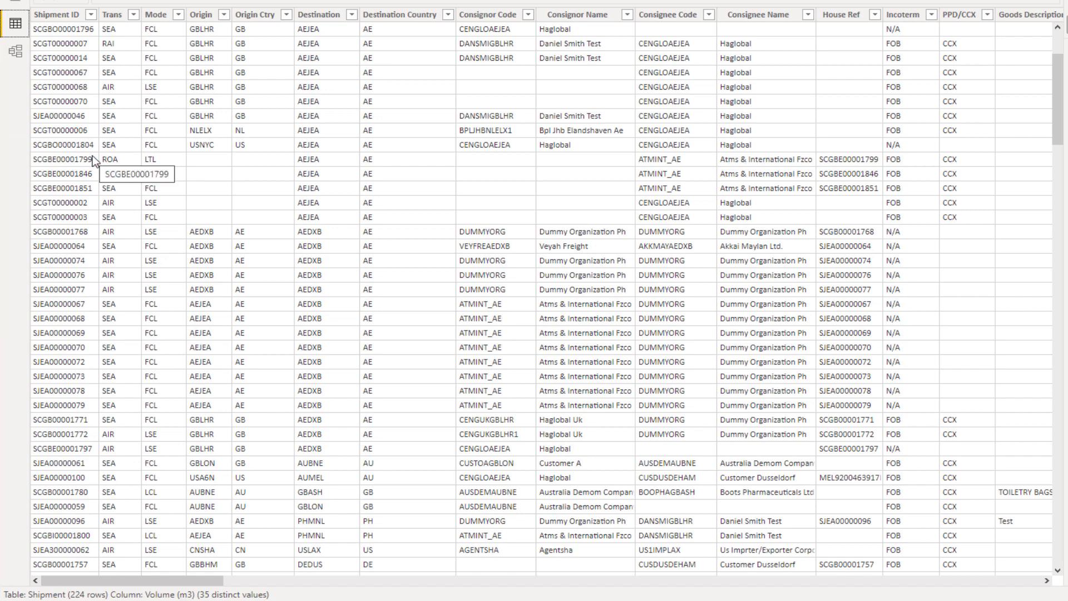
mouse_move(241, 557)
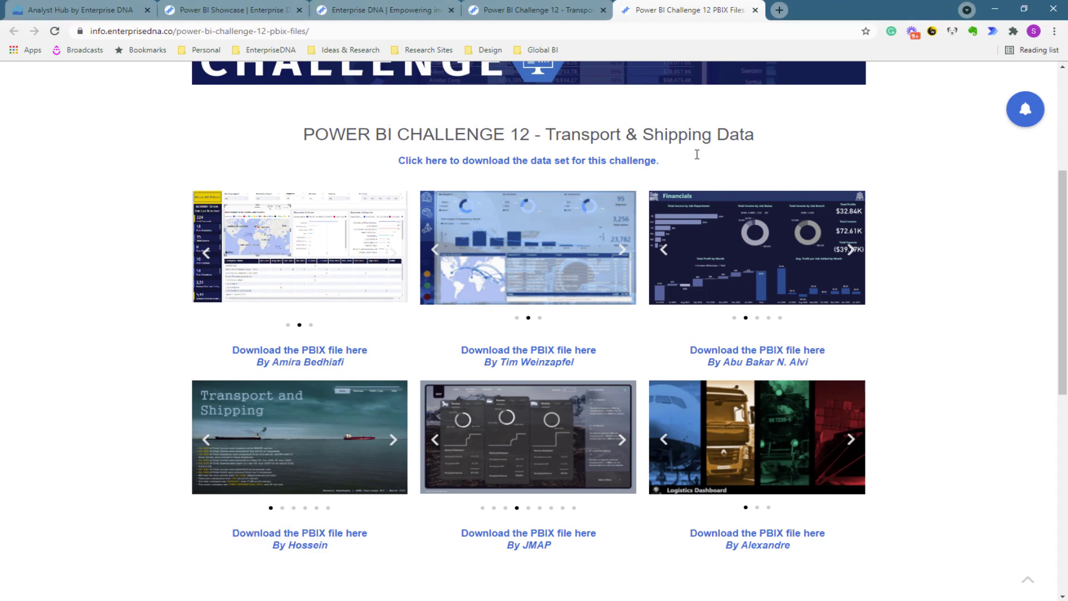
mouse_move(828, 85)
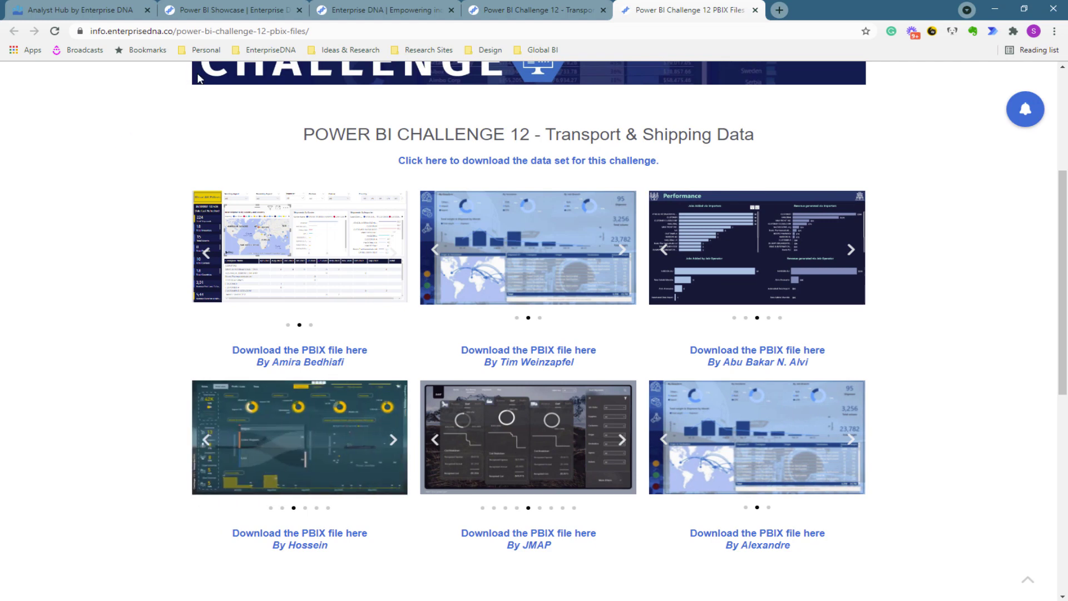
mouse_move(232, 10)
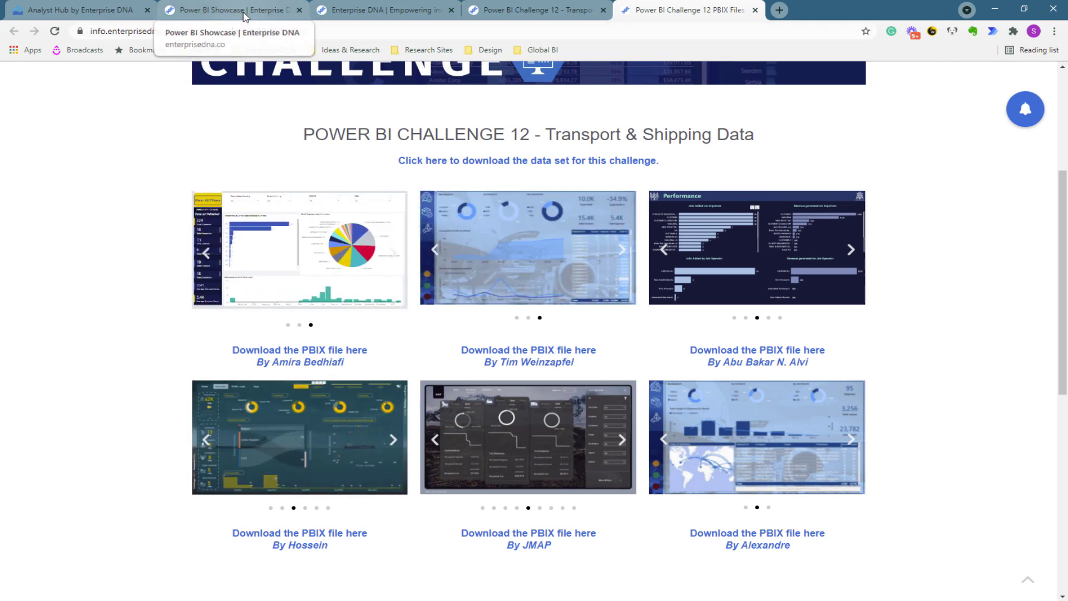
Switch the browser to the Enterprise DNA Power BI Showcase page.
left_click(232, 10)
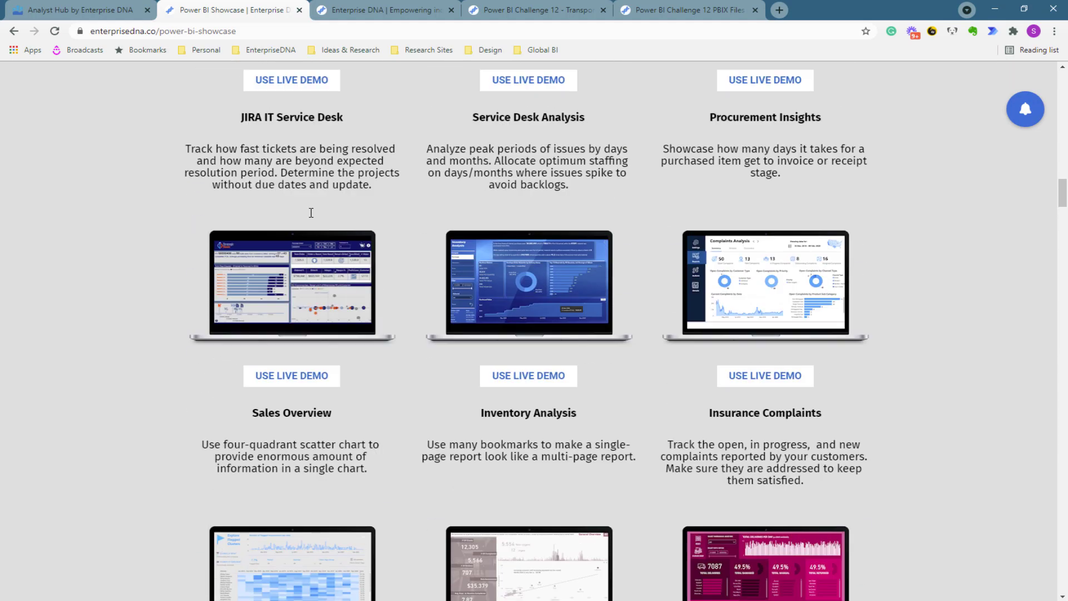
Scroll the Power BI Showcase page to the Latest showcases section with the Logistics Dashboard.
scroll("down", 3)
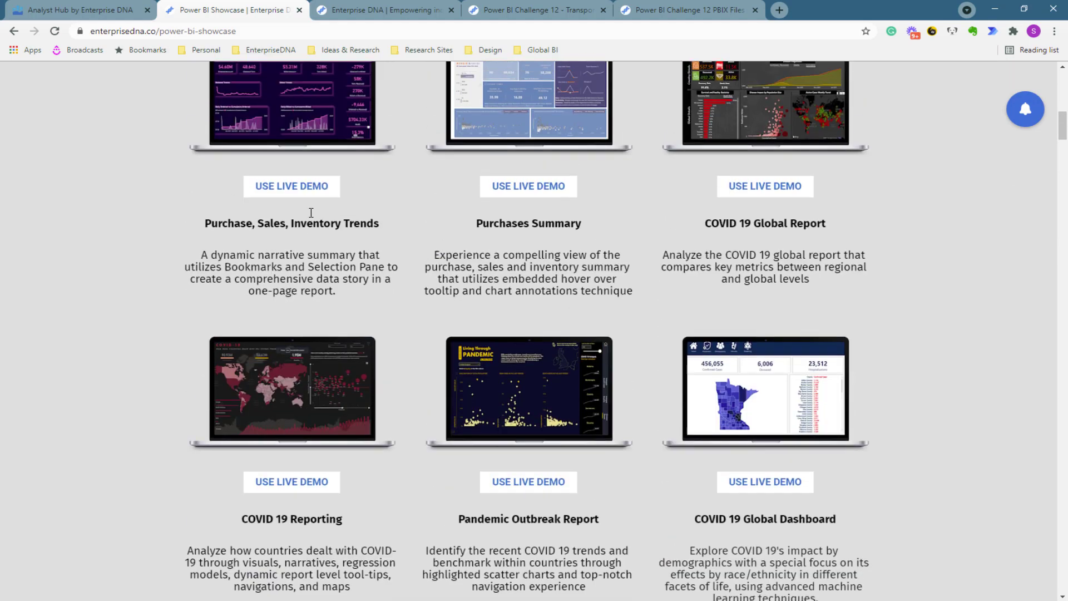
scroll("up", 3)
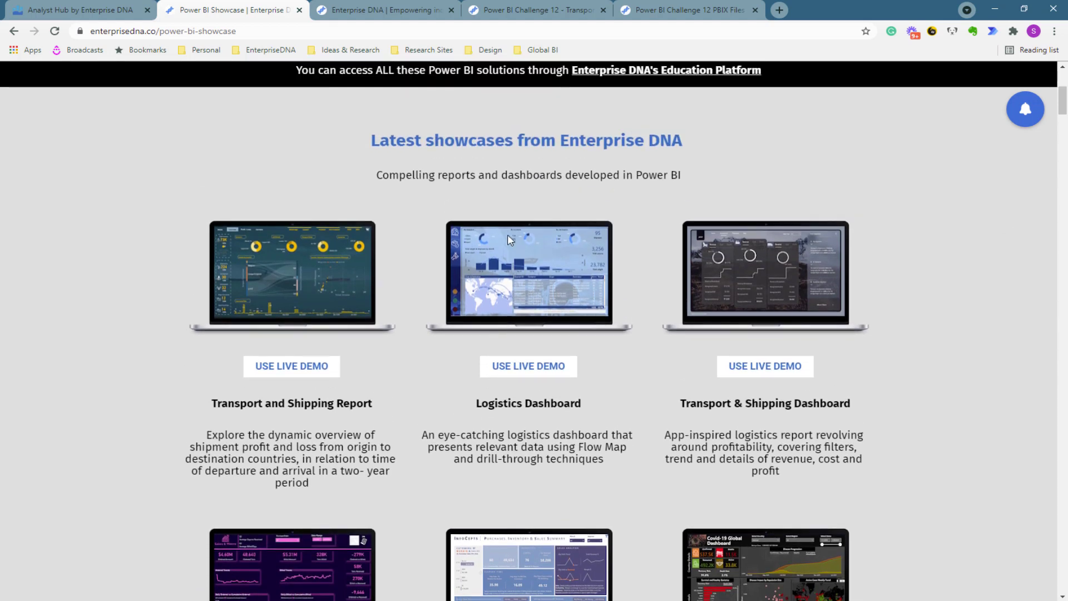
scroll("down", 3)
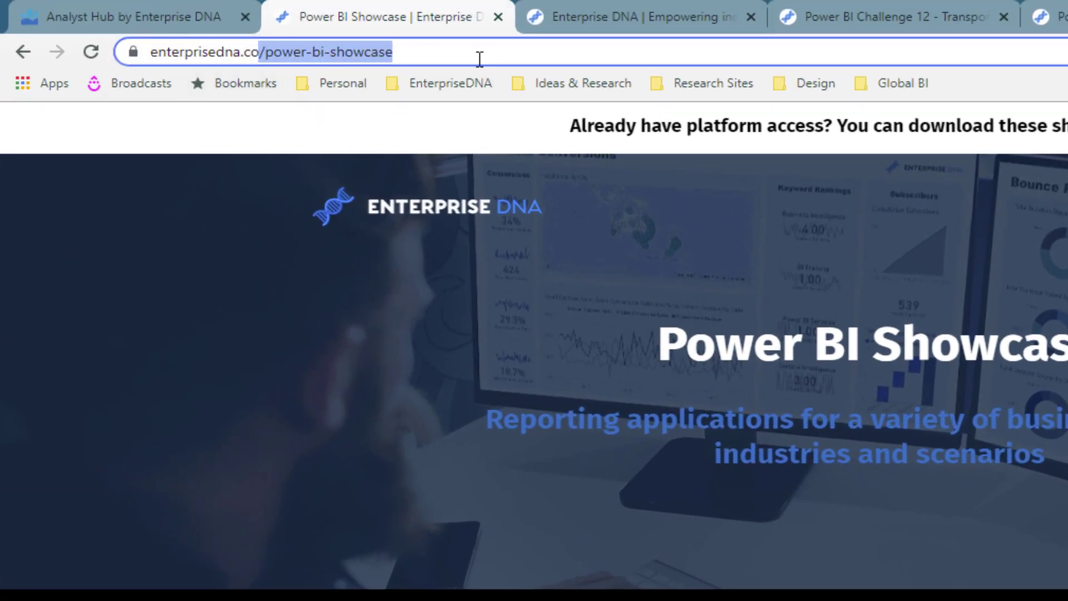
scroll("down", 3)
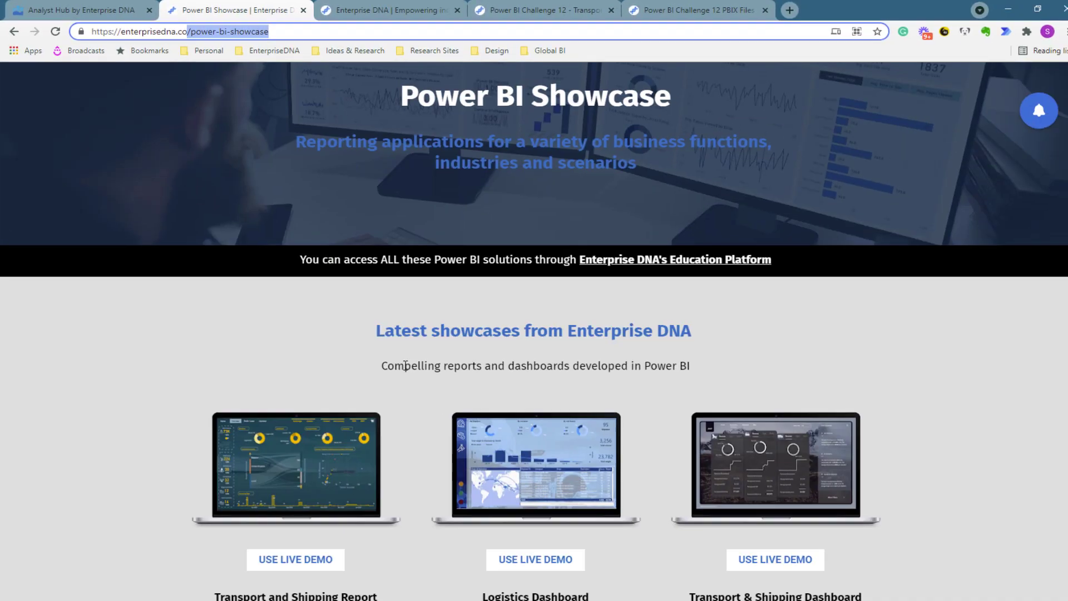
scroll("down", 3)
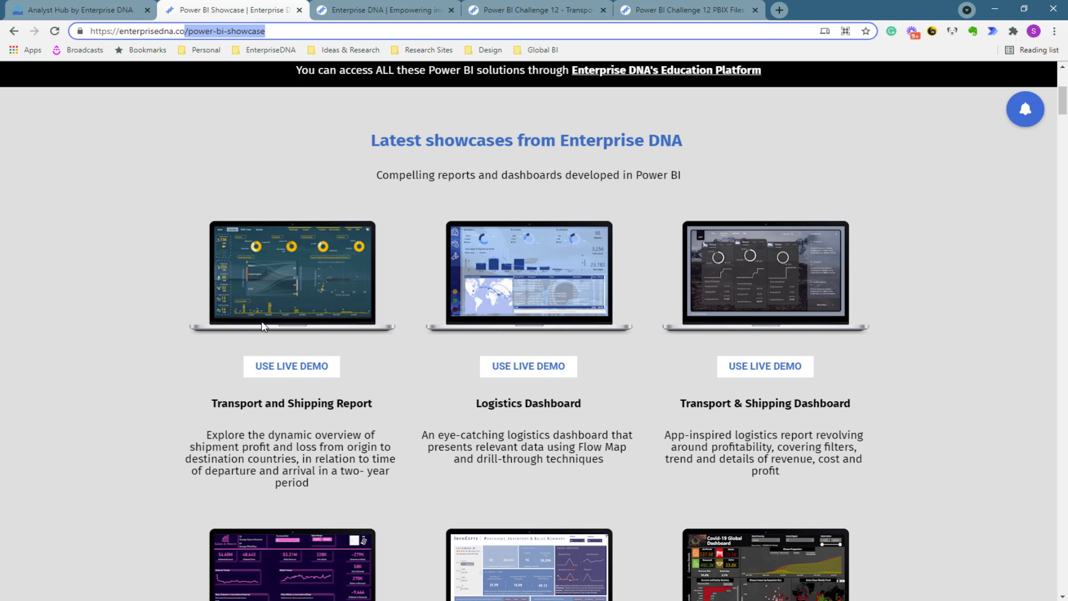
mouse_move(190, 227)
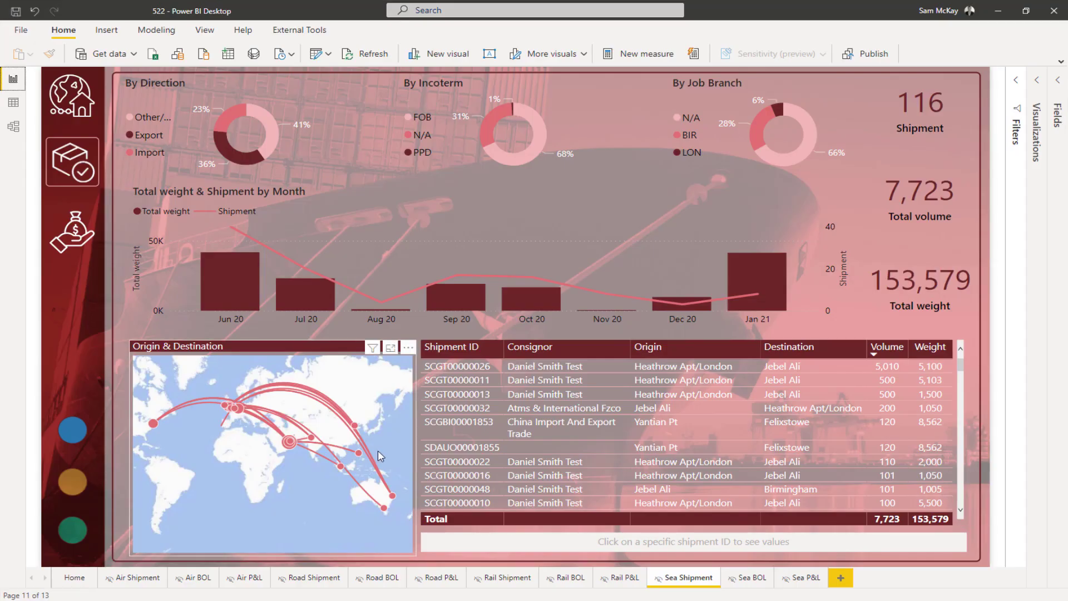
mouse_move(544, 348)
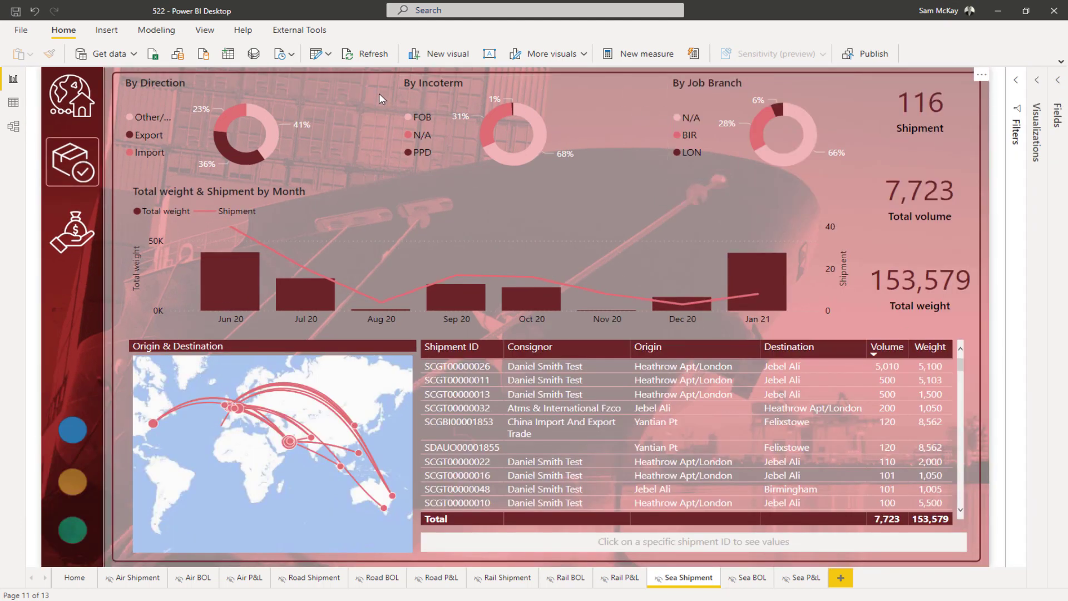
mouse_move(334, 128)
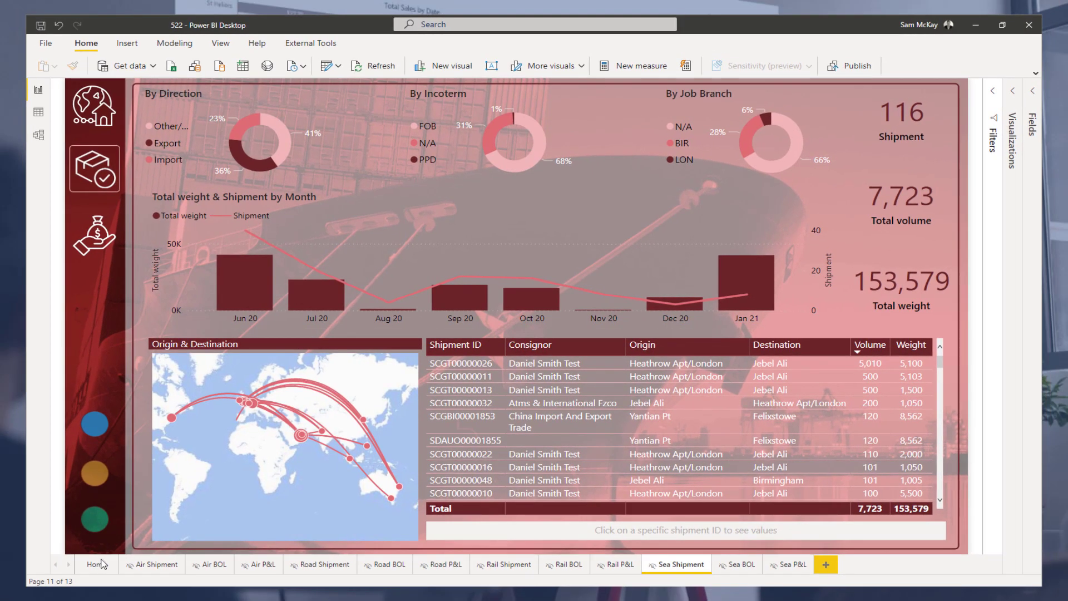
Switch to the report's Home page with the Air, Road, Rail and Sea panels.
left_click(97, 564)
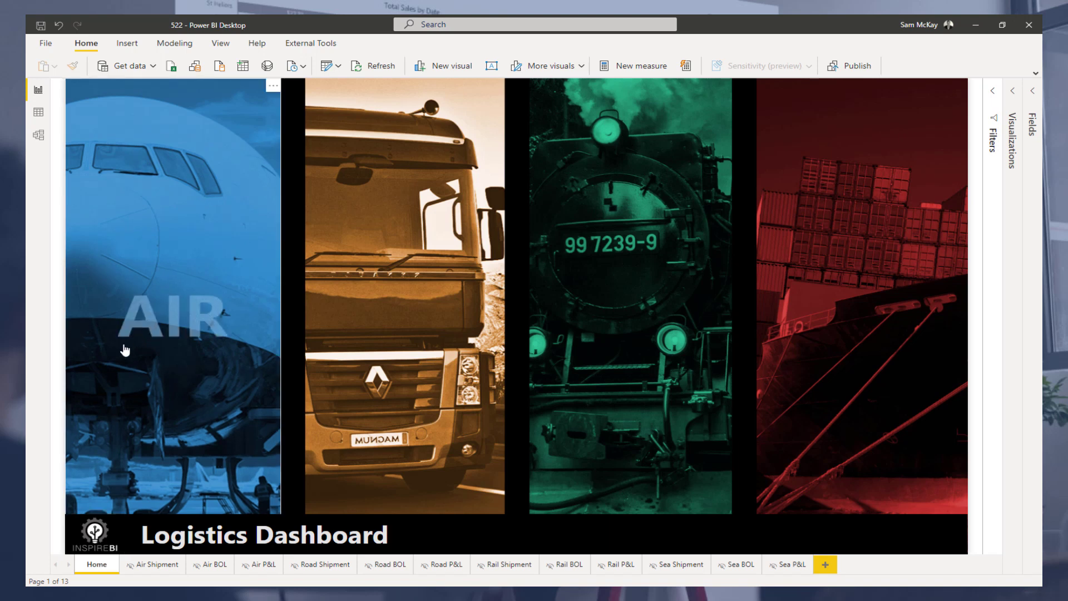
mouse_move(420, 236)
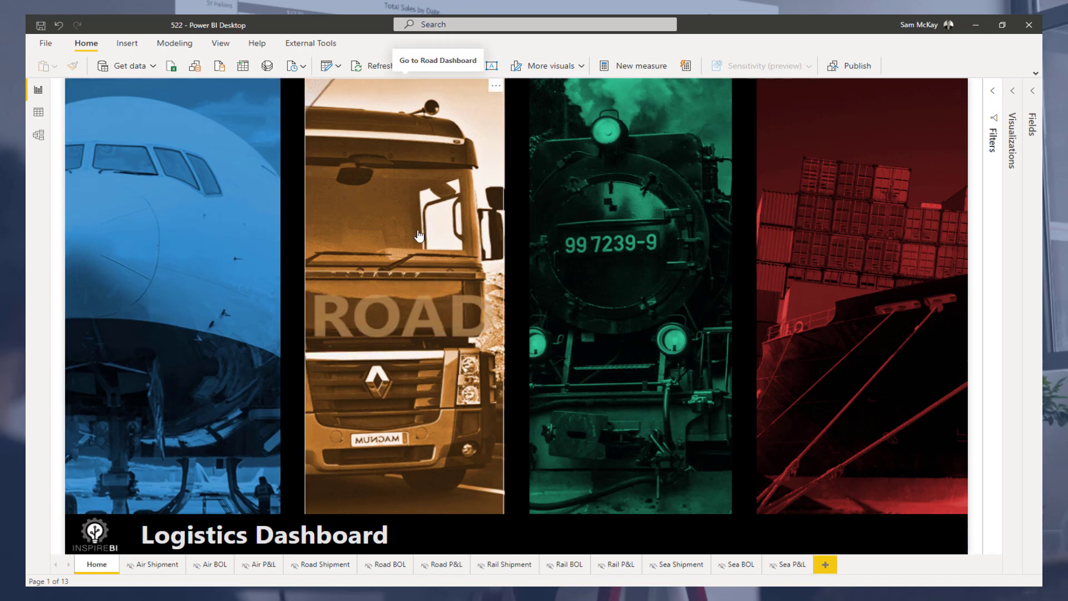